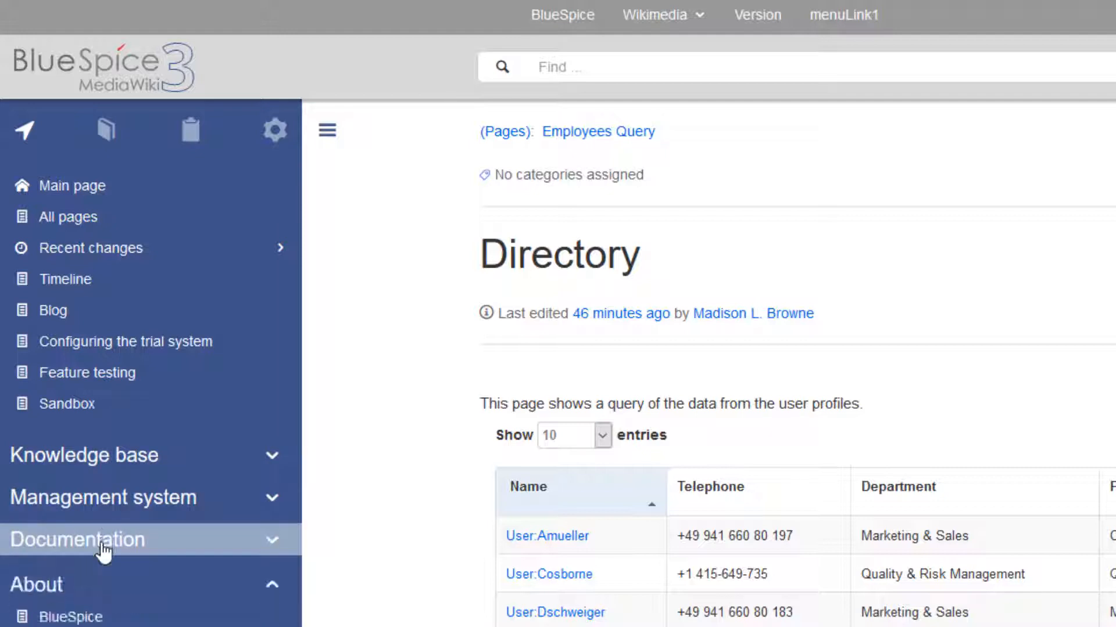
mouse_move(104, 129)
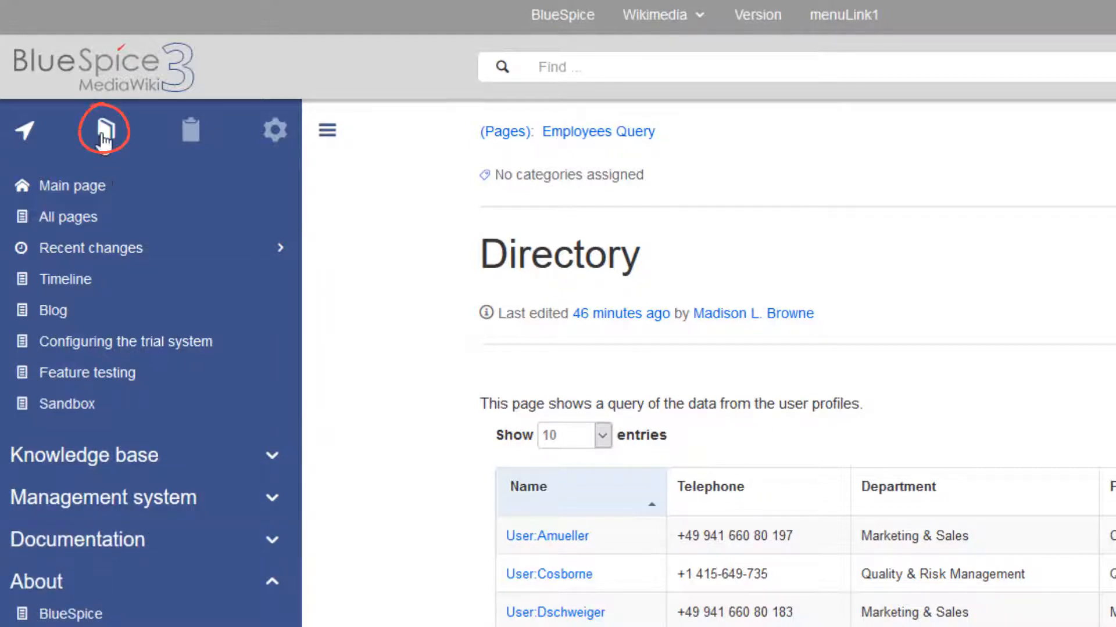
Step: Show the General Books overlay, switch to list view, then back to thumbnails and browse the books
left_click(103, 129)
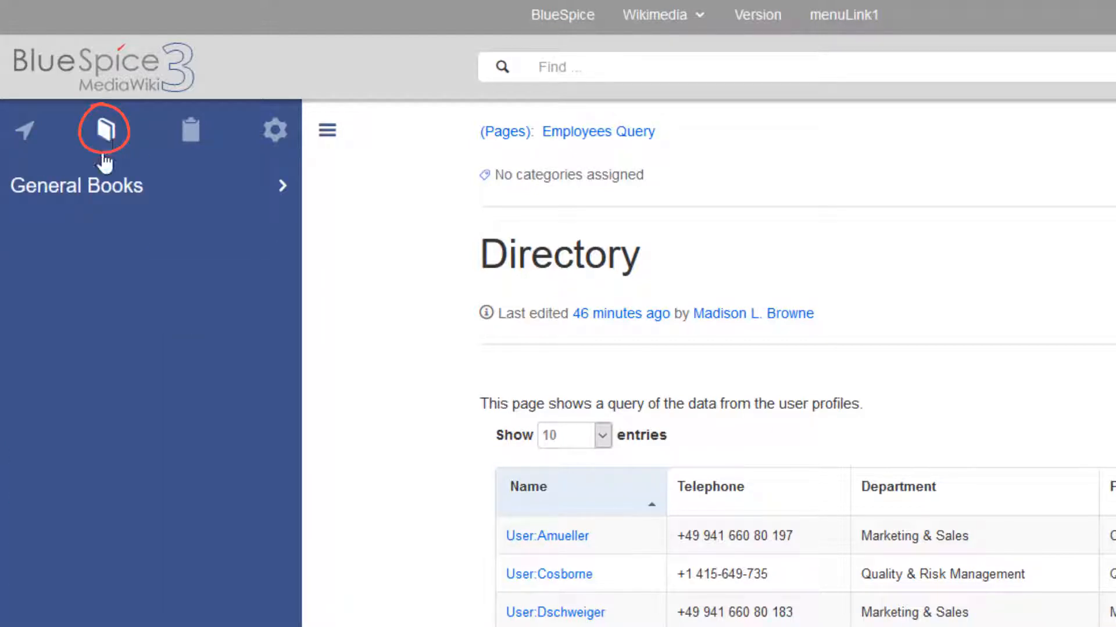
left_click(104, 129)
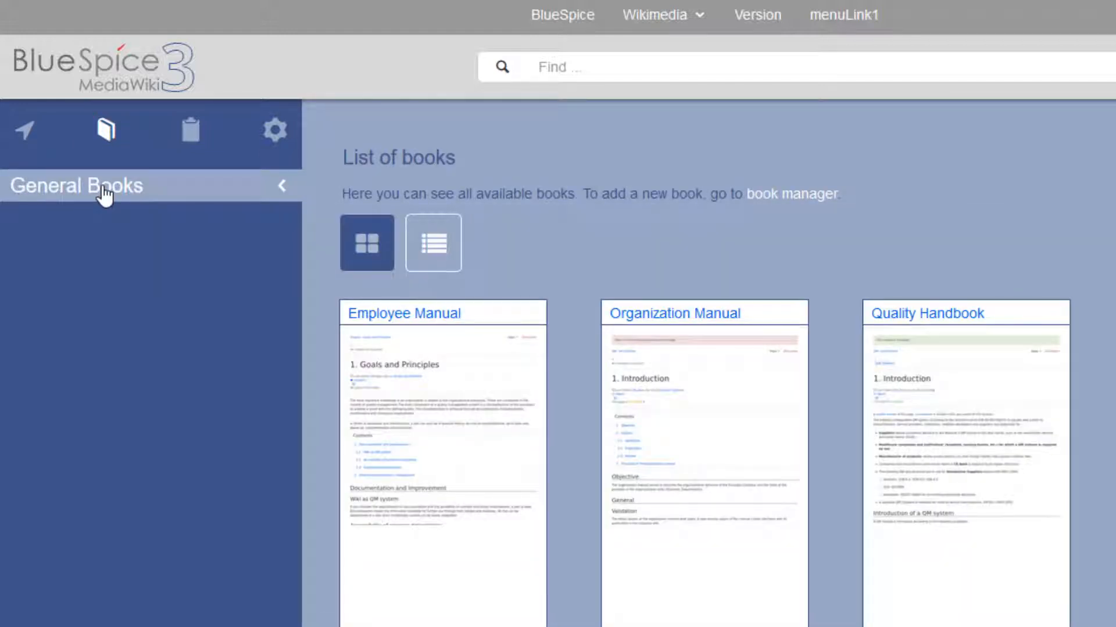
mouse_move(305, 273)
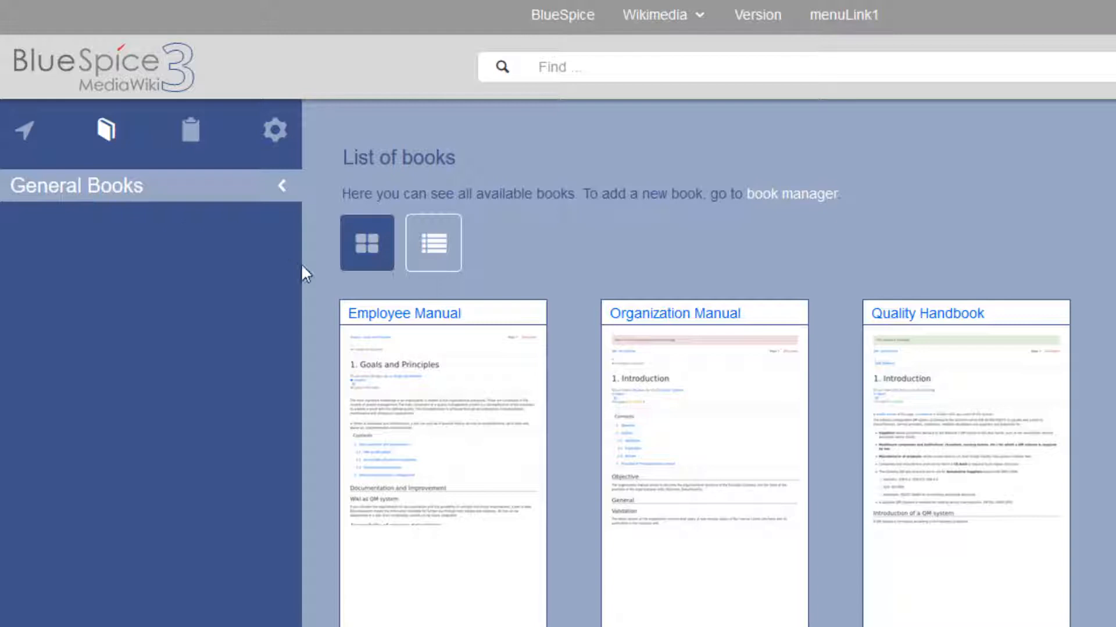
mouse_move(320, 277)
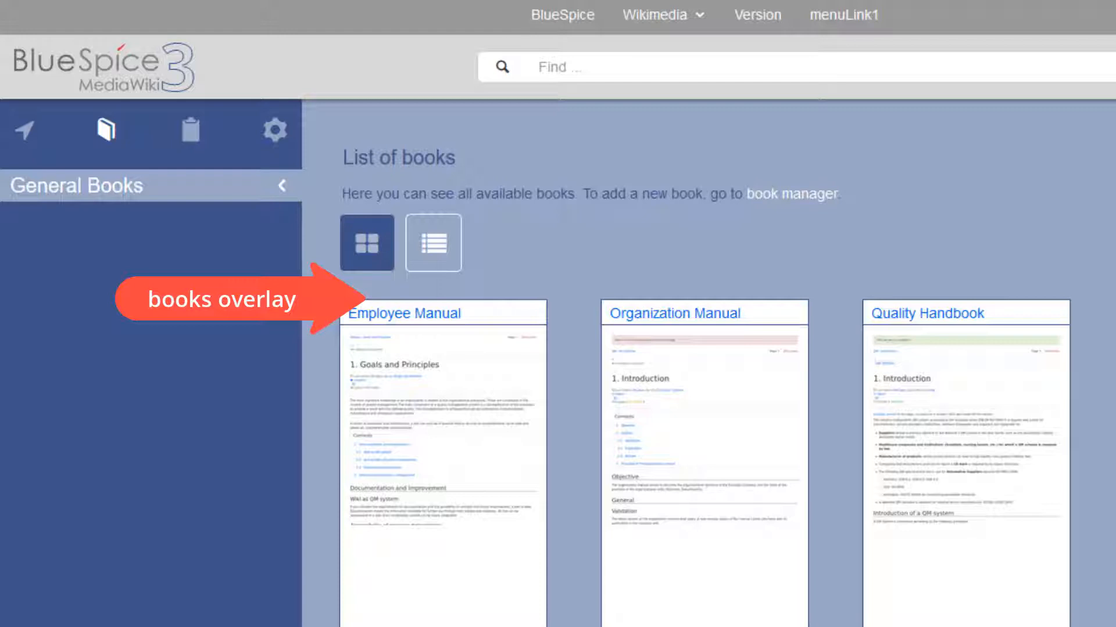
left_click(432, 243)
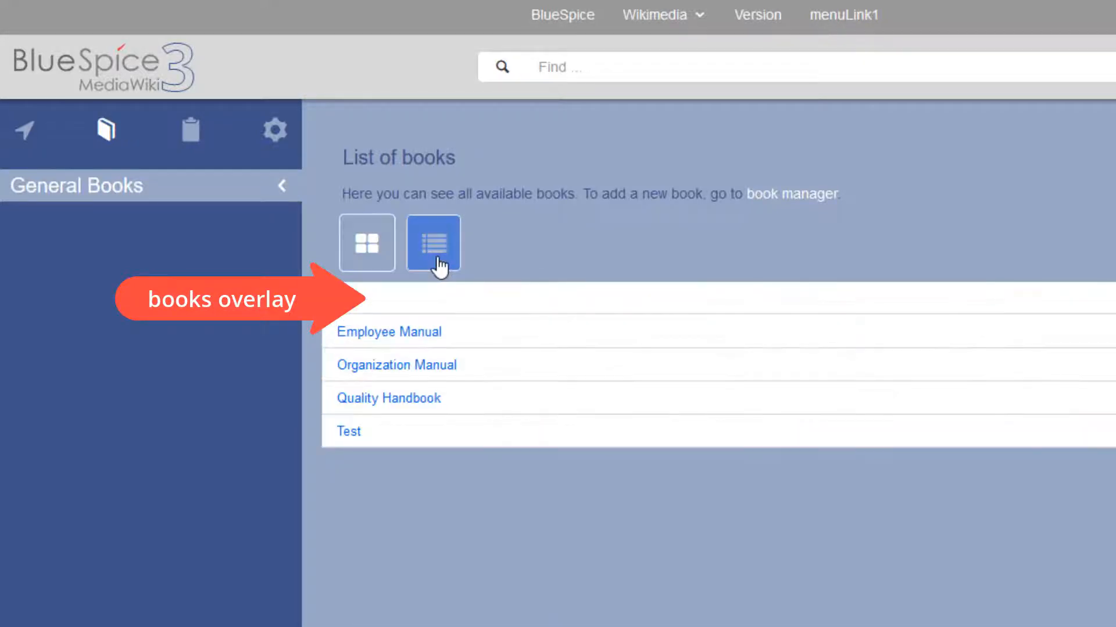
mouse_move(366, 243)
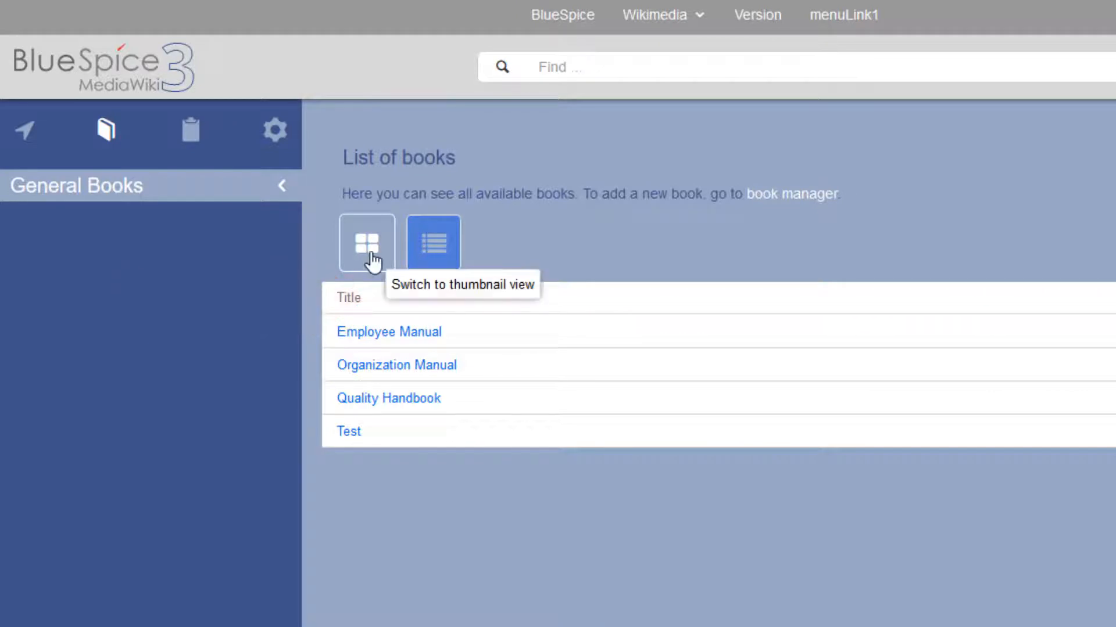
left_click(366, 242)
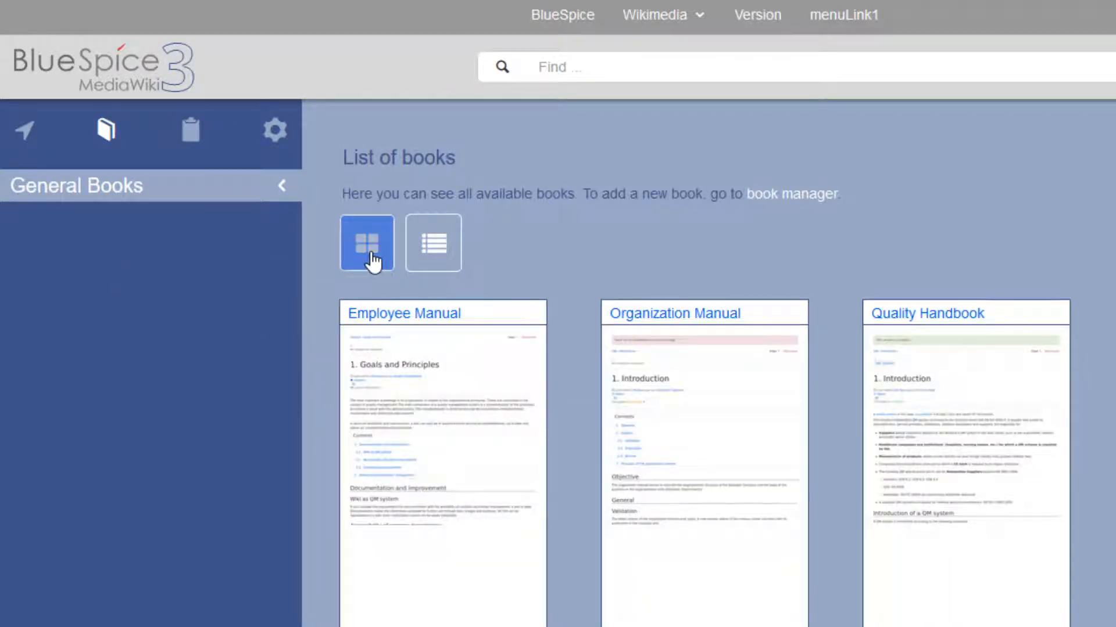
mouse_move(766, 266)
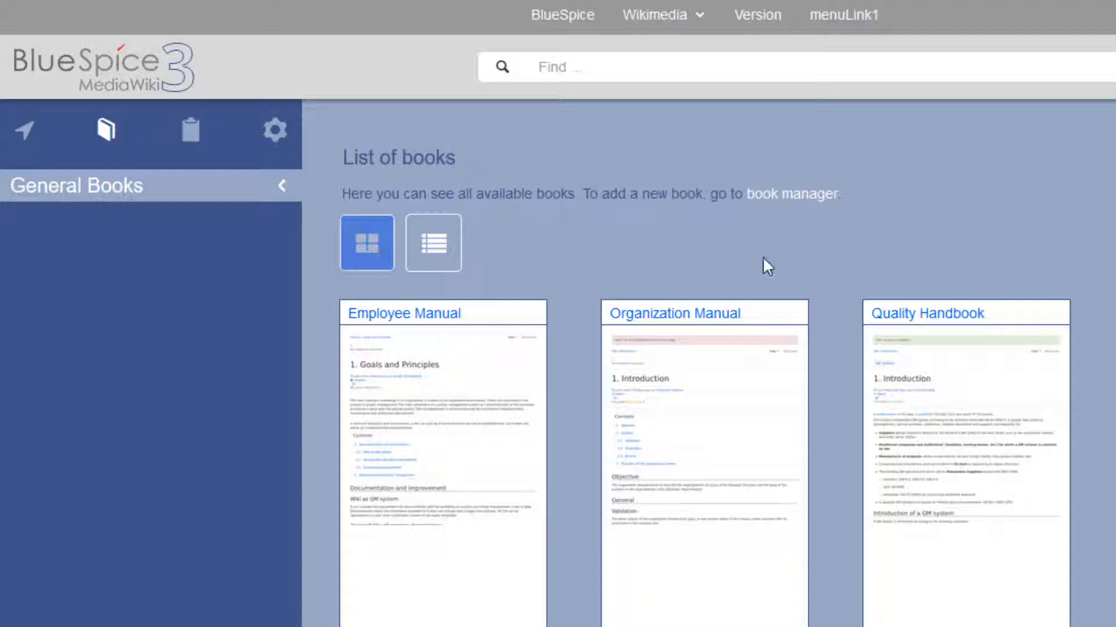
scroll("down", 3)
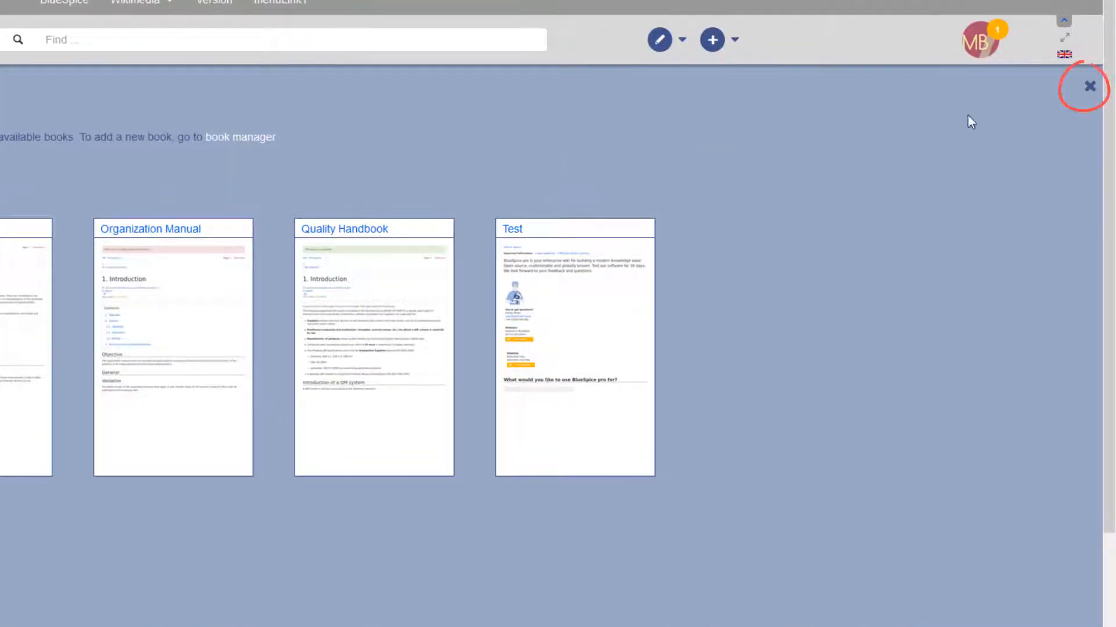
mouse_move(1089, 84)
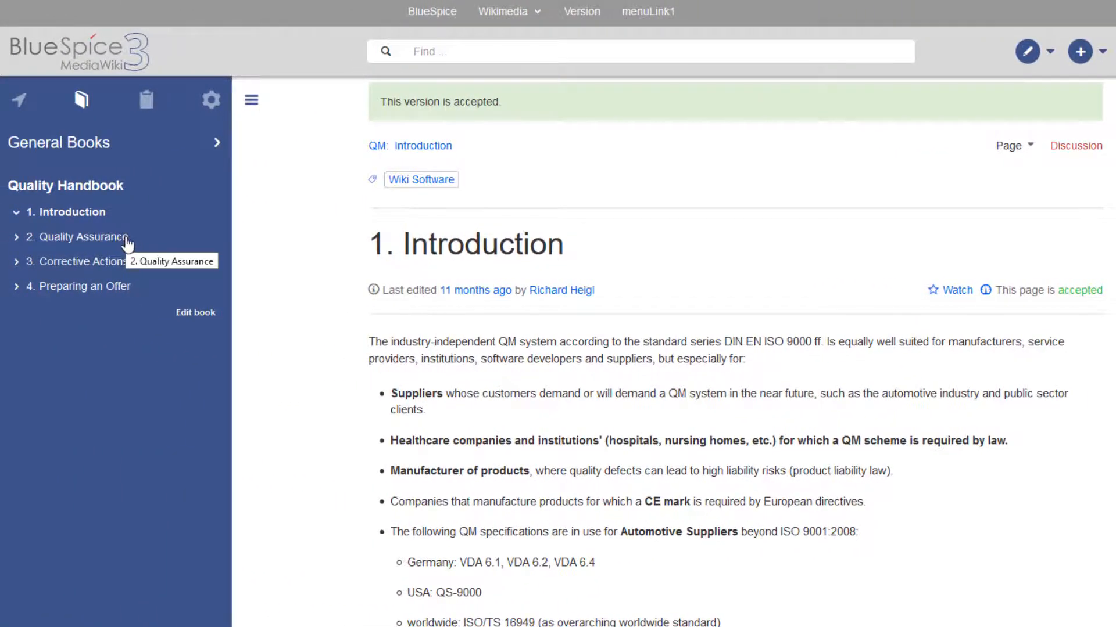
mouse_move(90, 145)
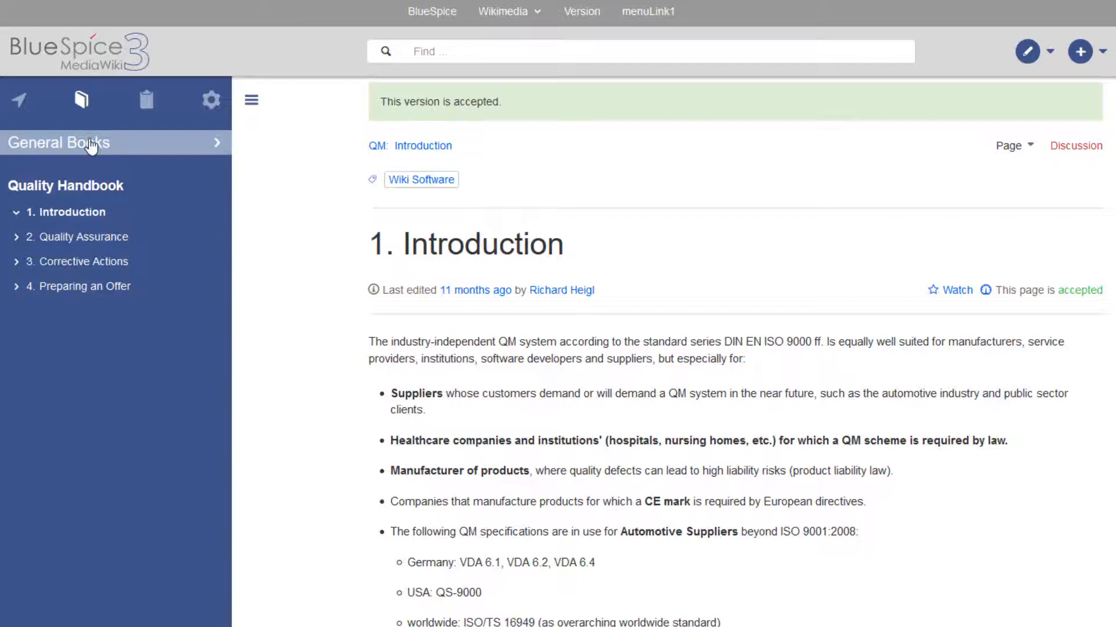
Step: Go to the Book Manager from the books overlay and export the Quality Handbook as a PDF
left_click(58, 142)
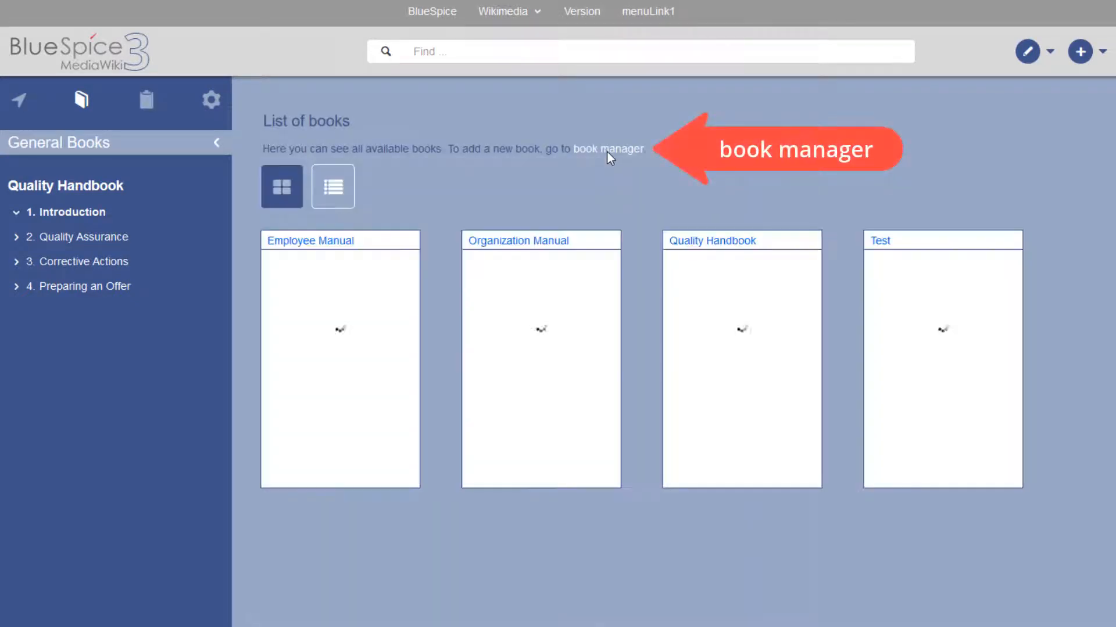
left_click(608, 149)
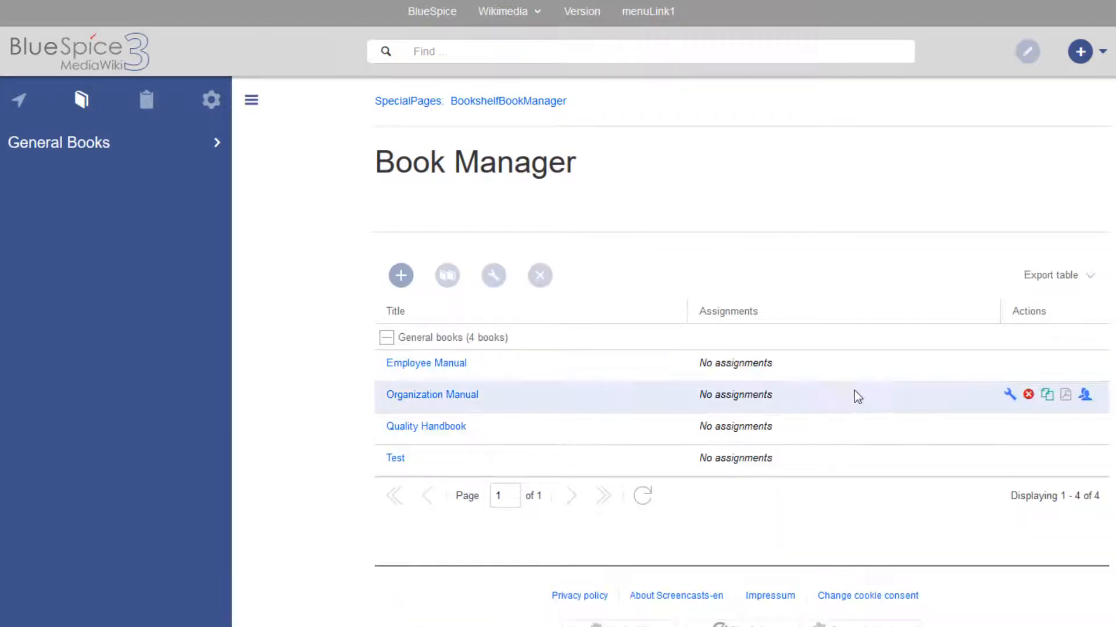
mouse_move(924, 440)
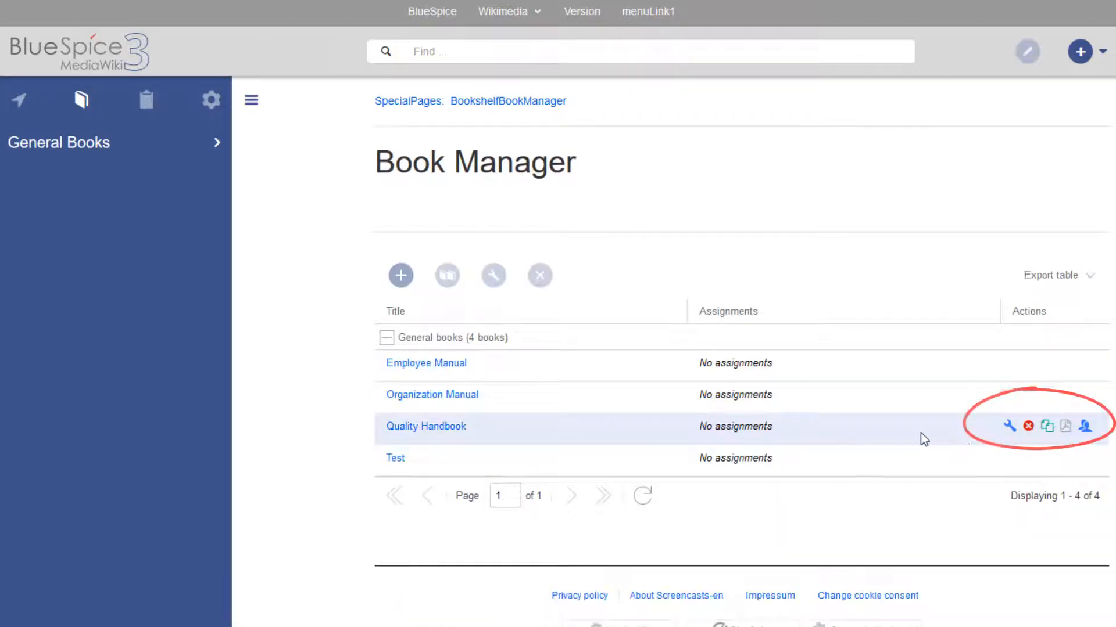
left_click(1066, 427)
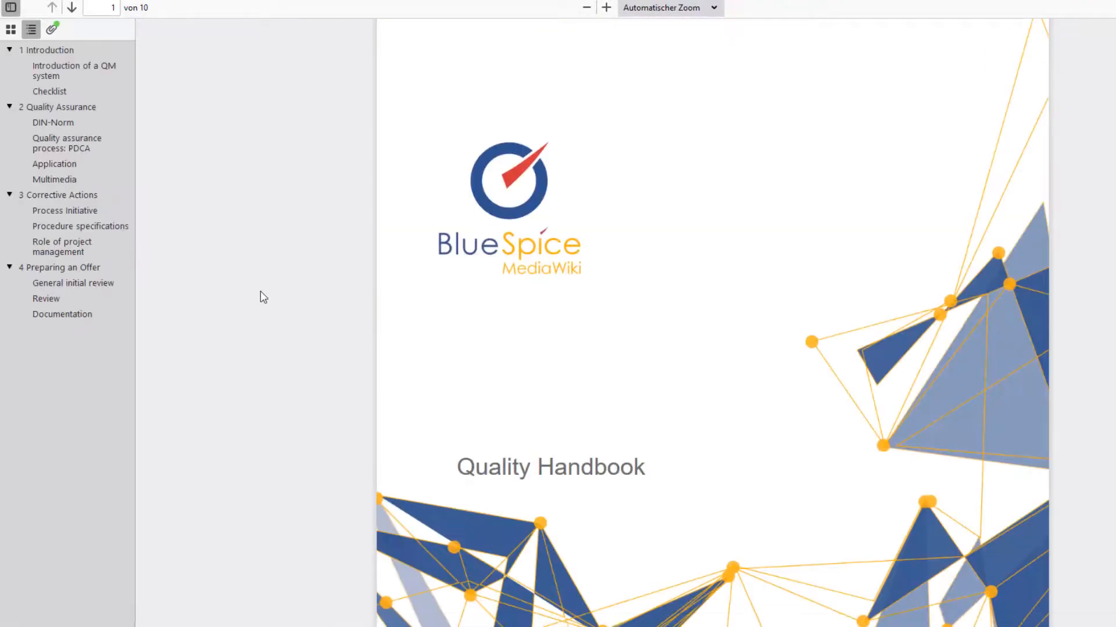
scroll("down", 3)
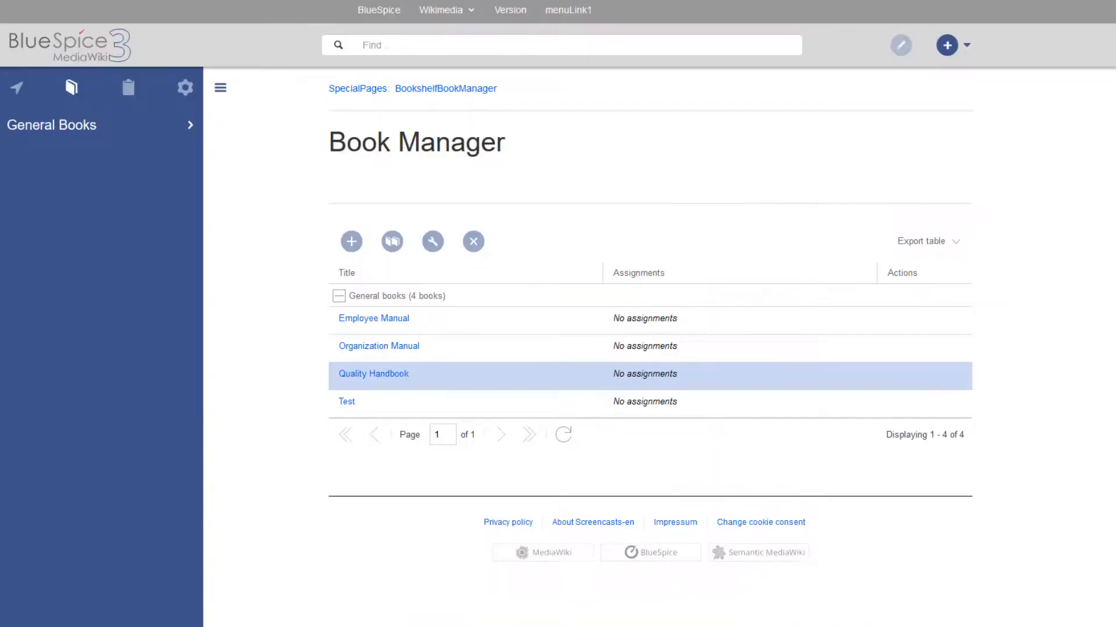
Step: Show the personal quicklinks and watchlist sidebar and start editing User:MBrowne/Sidebar
left_click(127, 89)
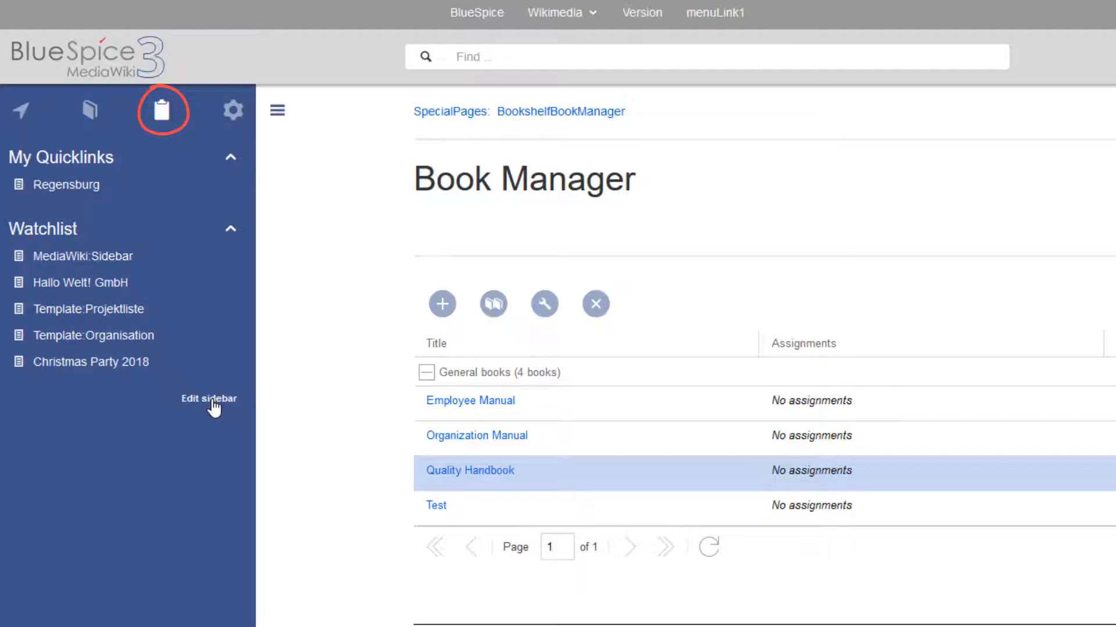
left_click(208, 399)
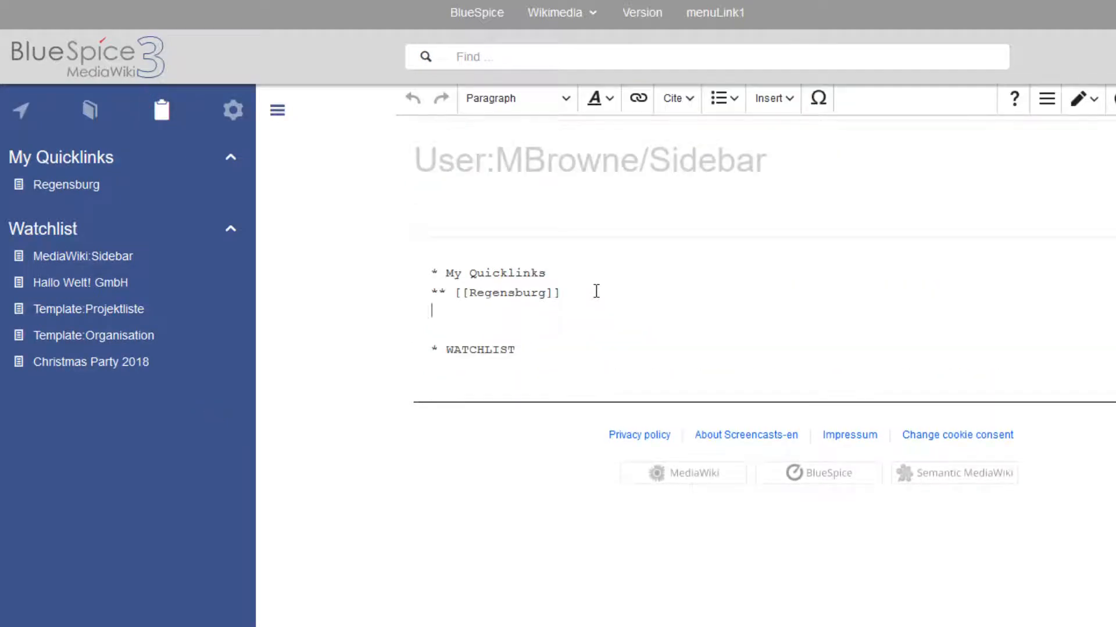
Step: Add a 'QA' section with a [[QM: A]] link to the personal sidebar and save the changes
key("Backspace")
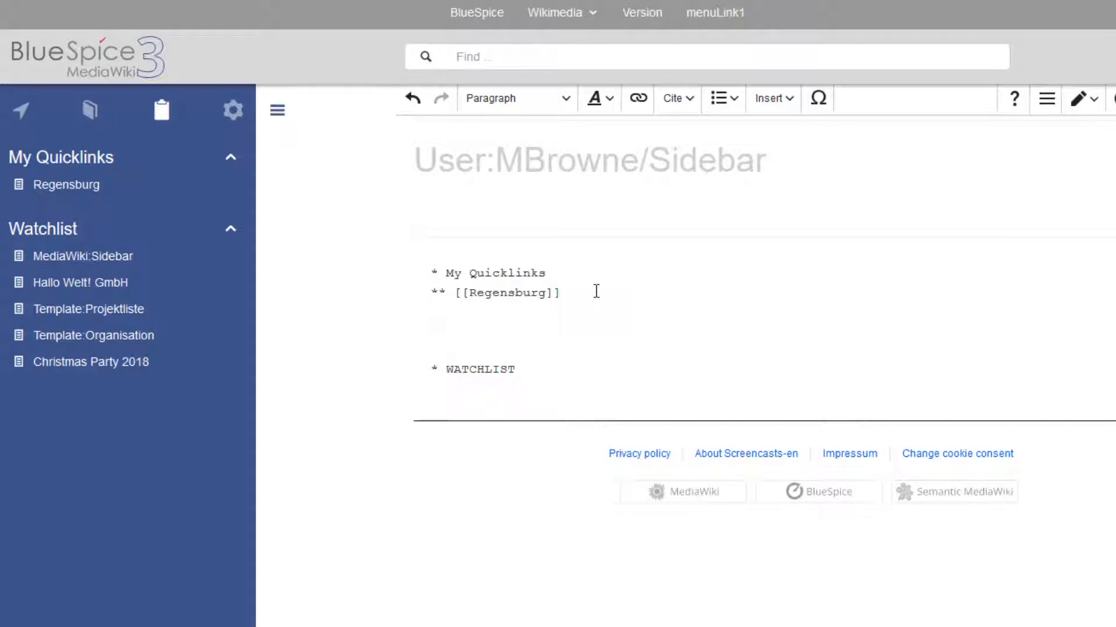
type("*")
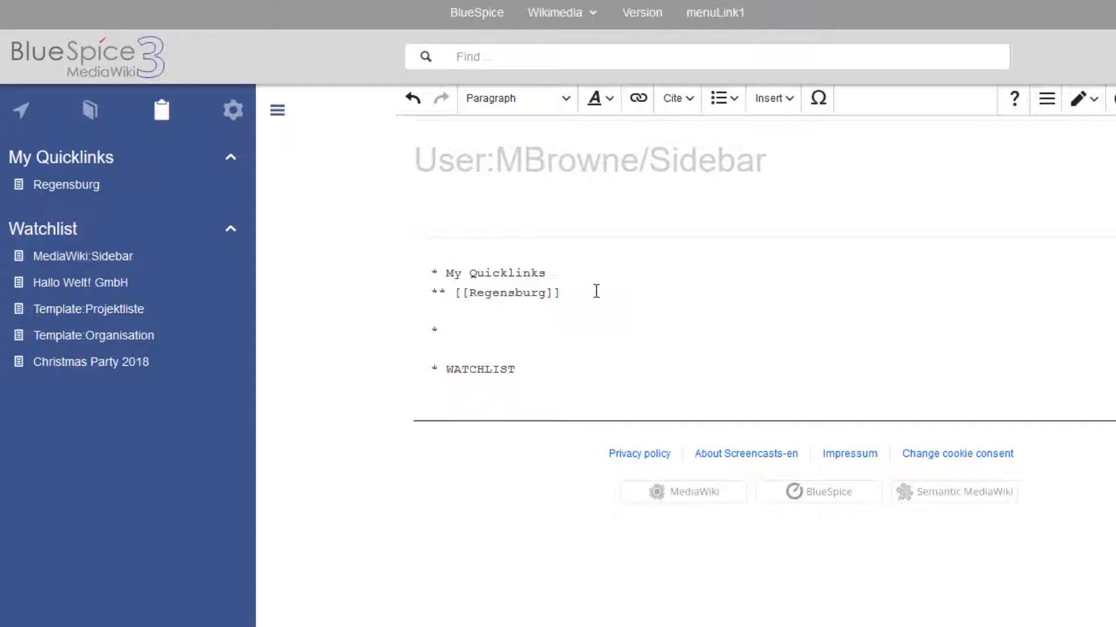
type("QA Pages")
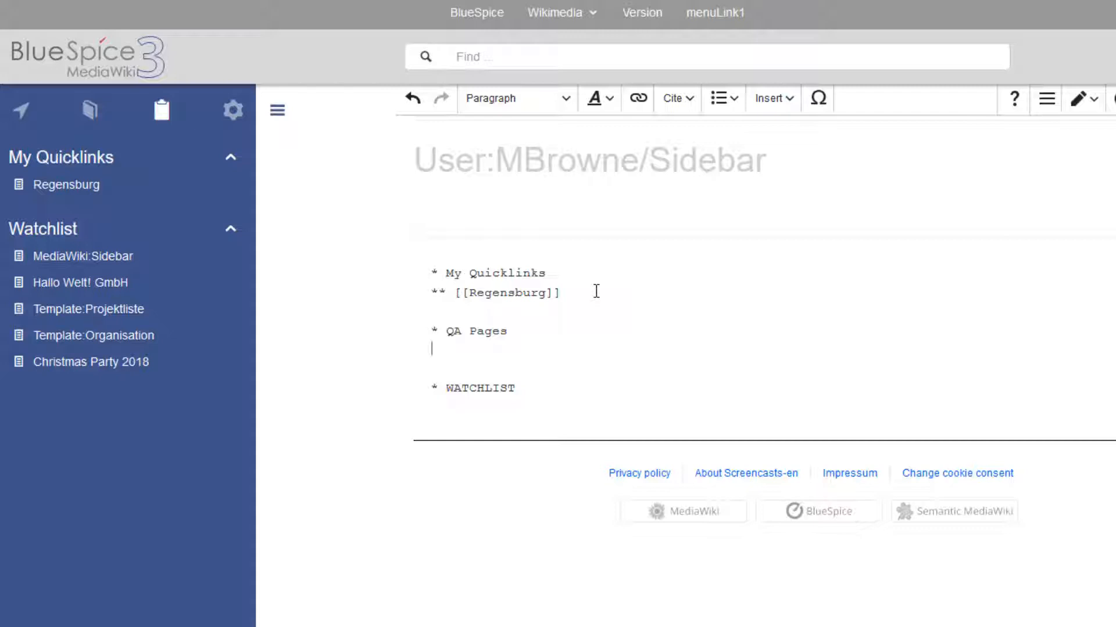
type("[[")
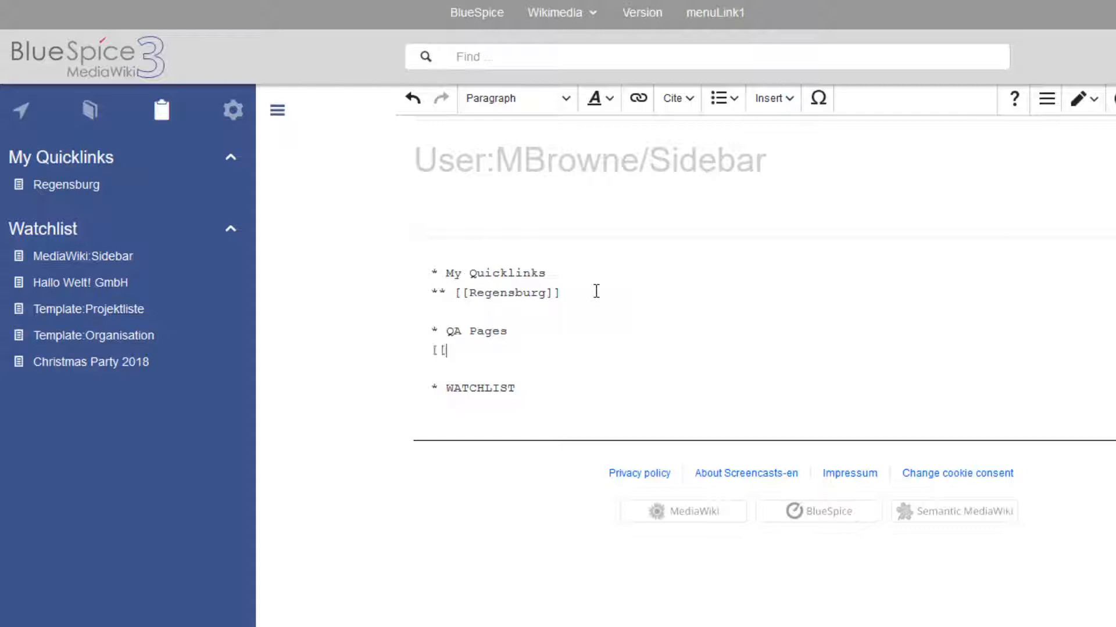
type("]]")
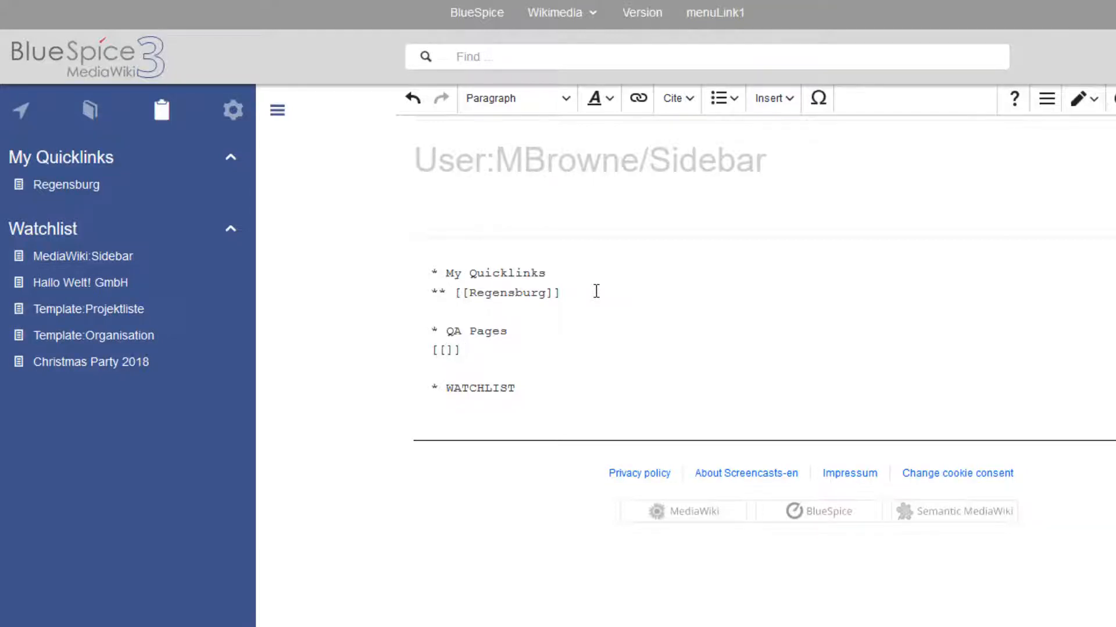
left_click(445, 350)
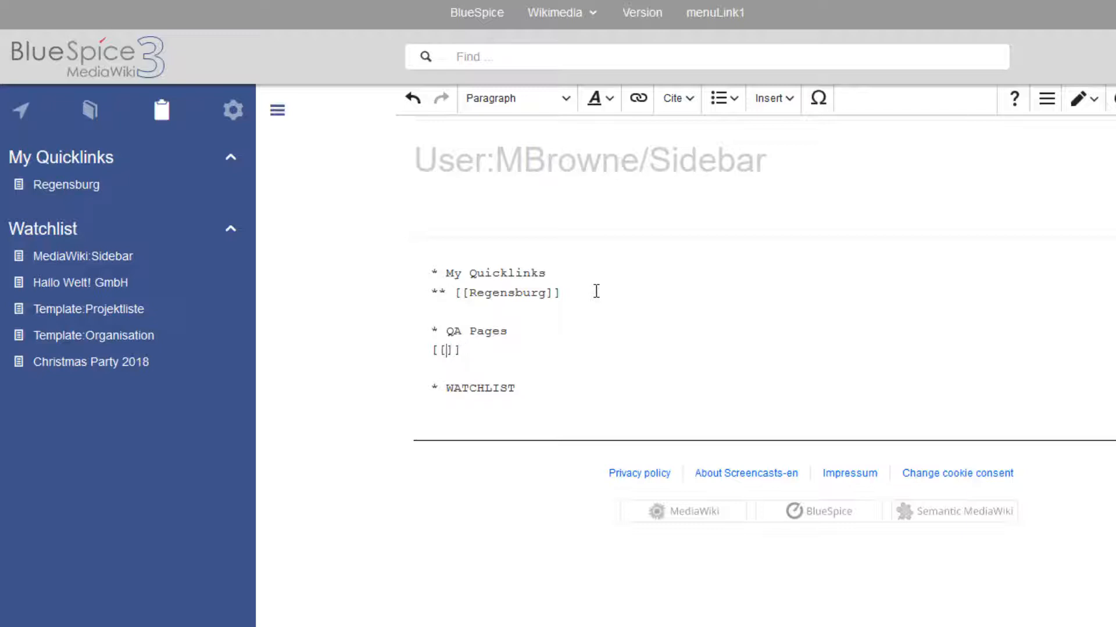
type("QM: A")
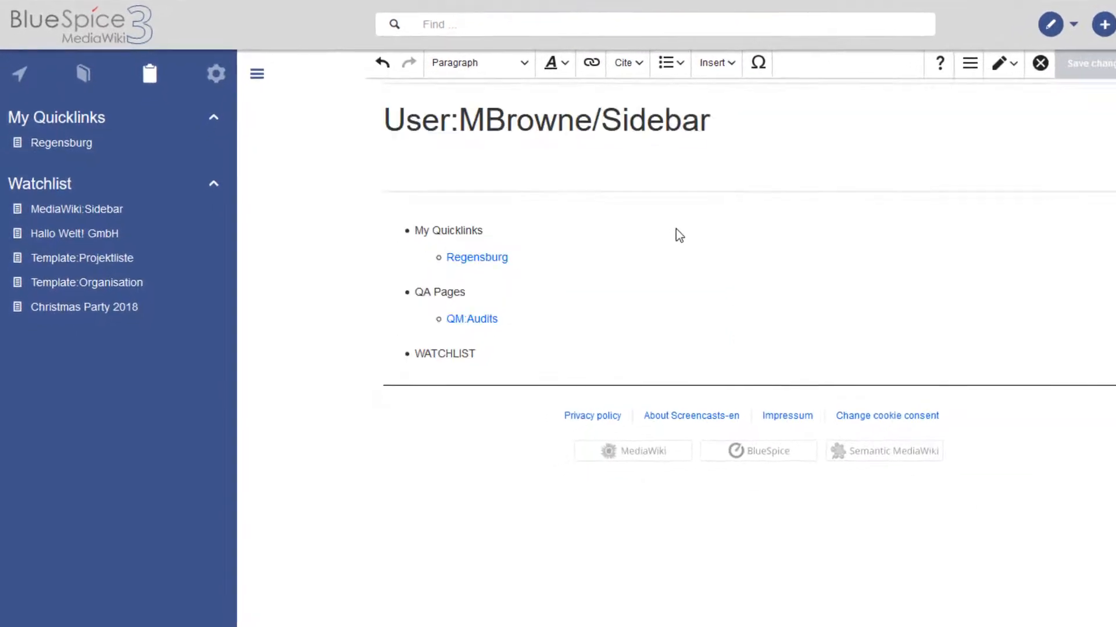
left_click(1089, 63)
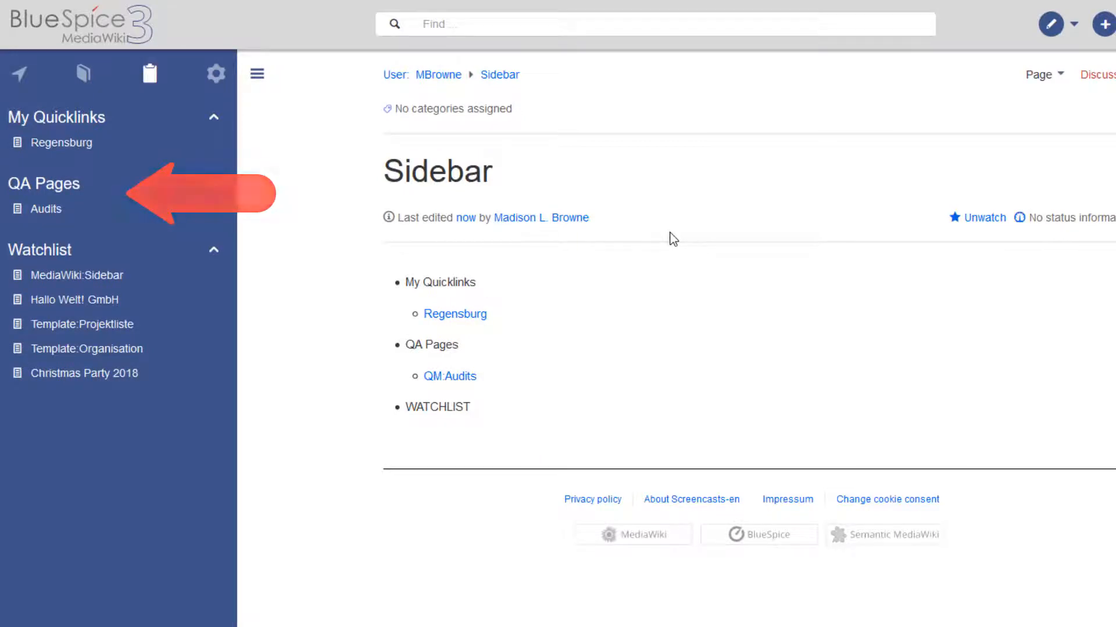
Step: Switch the sidebar to global actions, reach Special pages and browse down to Recent changes and Media reports
left_click(215, 74)
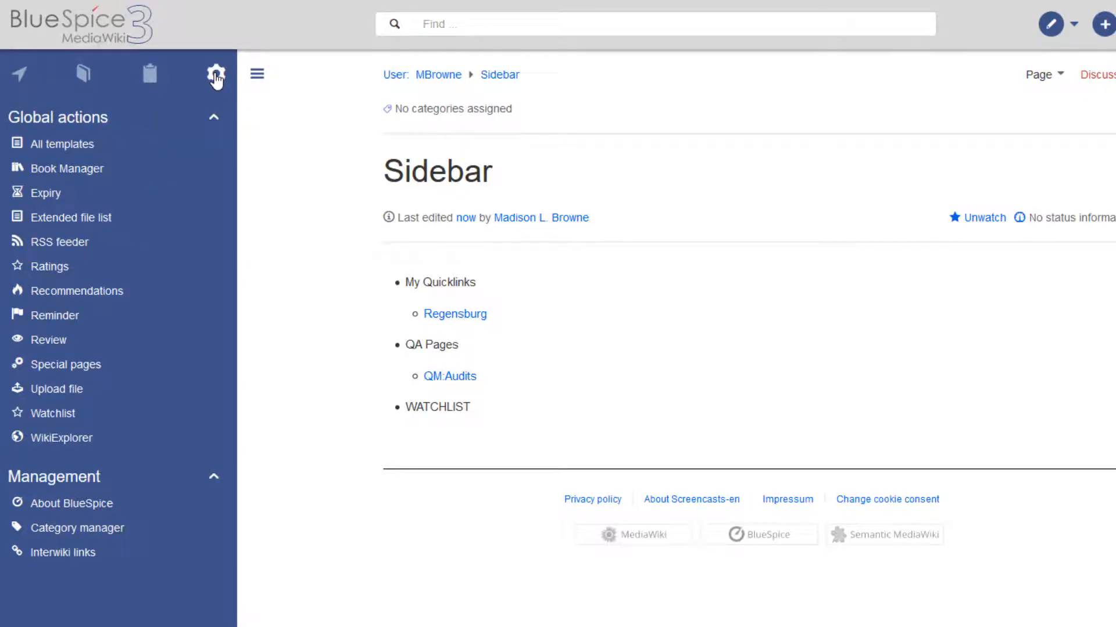
left_click(216, 74)
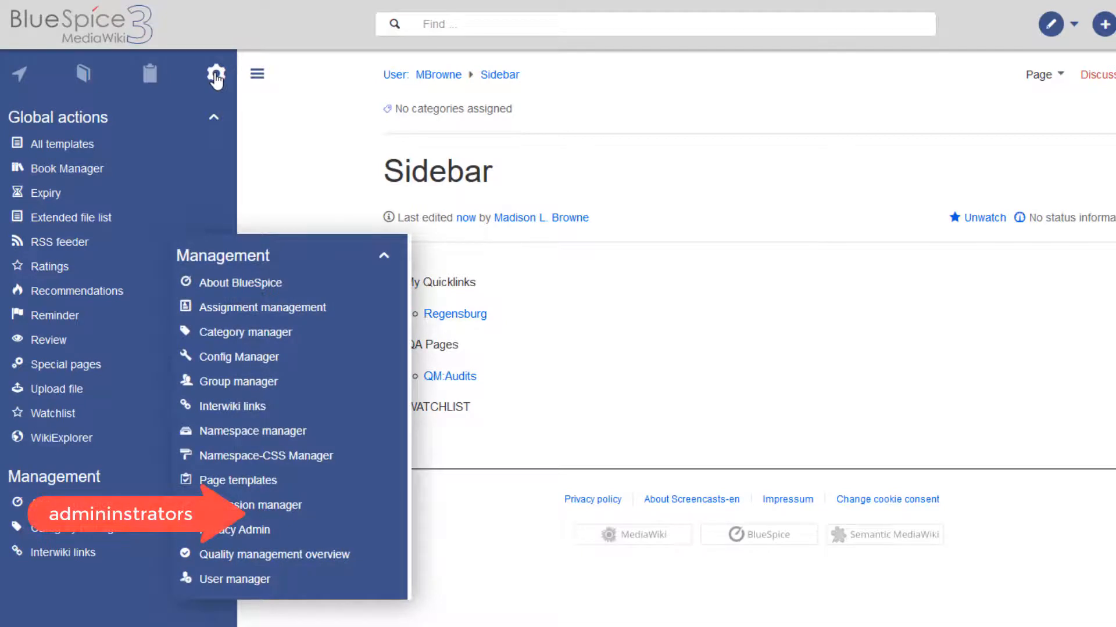
mouse_move(350, 73)
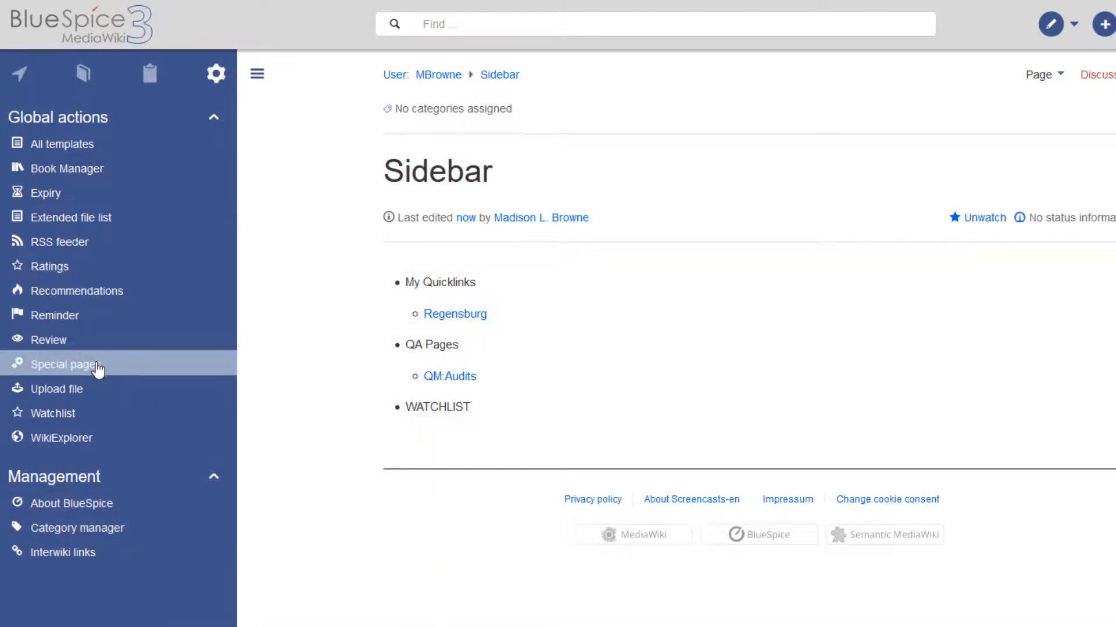
left_click(63, 364)
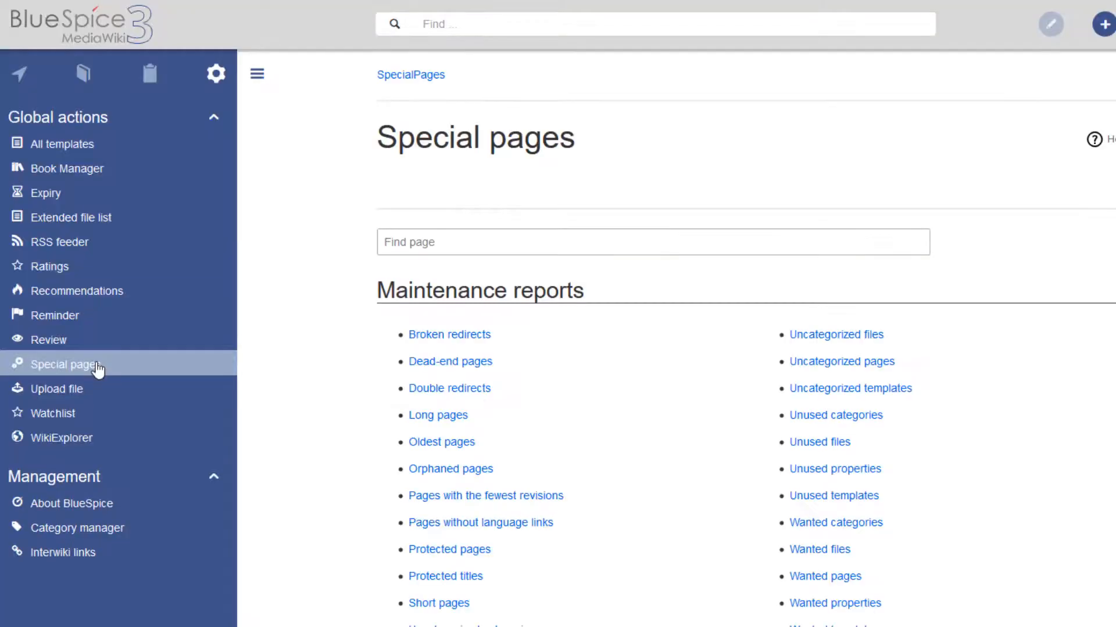
scroll("down", 3)
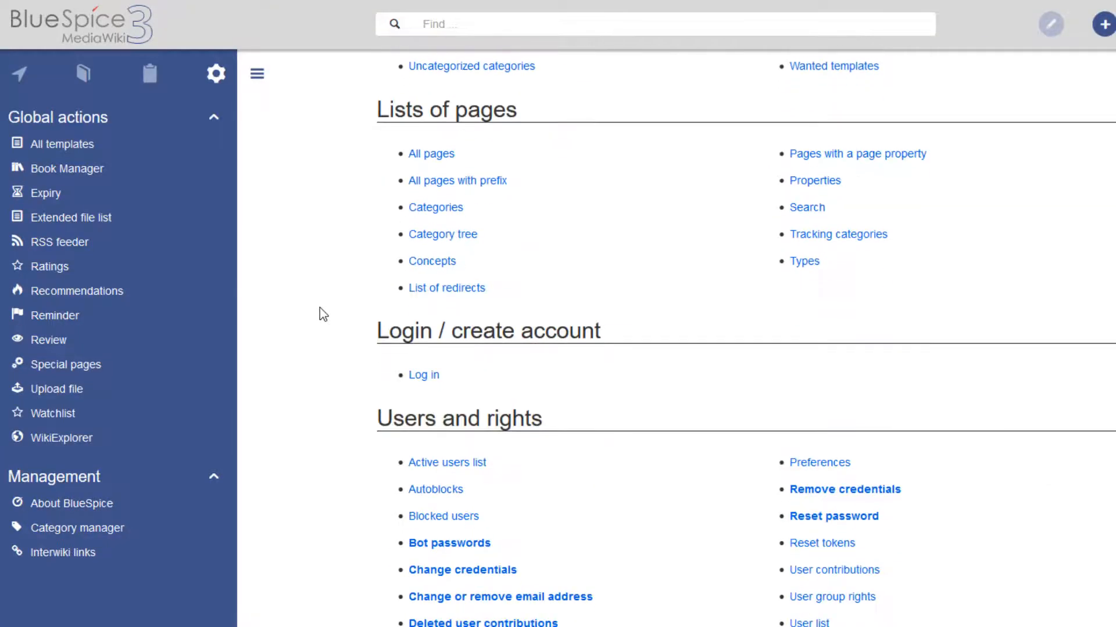
scroll("down", 3)
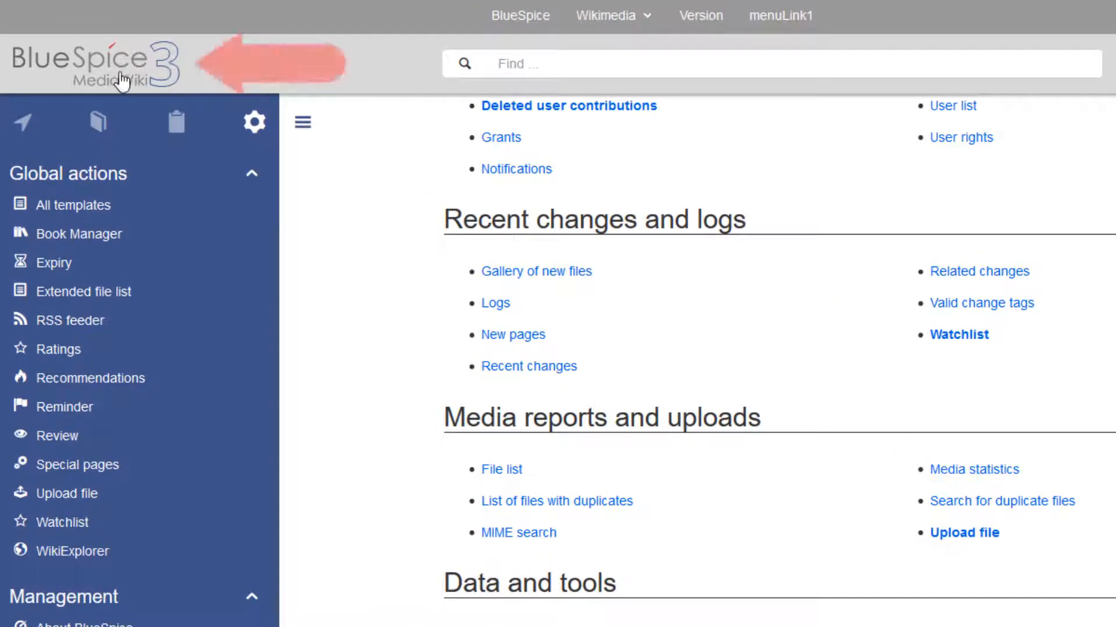
Step: Return to the main page, search 'Quality' and go to the QM:Quality Management (Portal) page
left_click(93, 63)
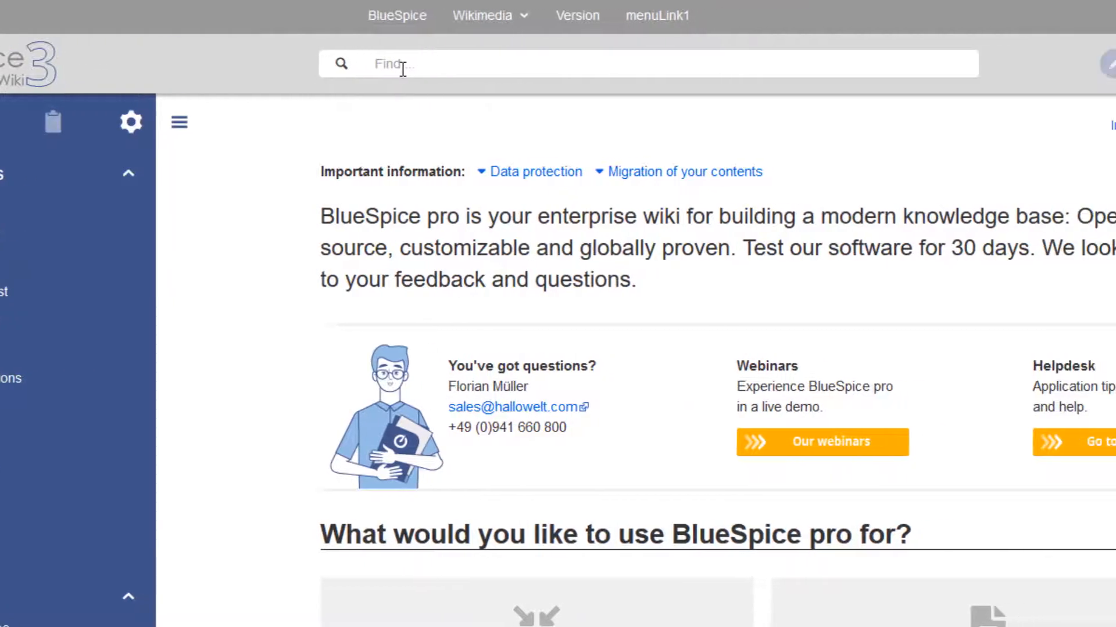
type("Qua")
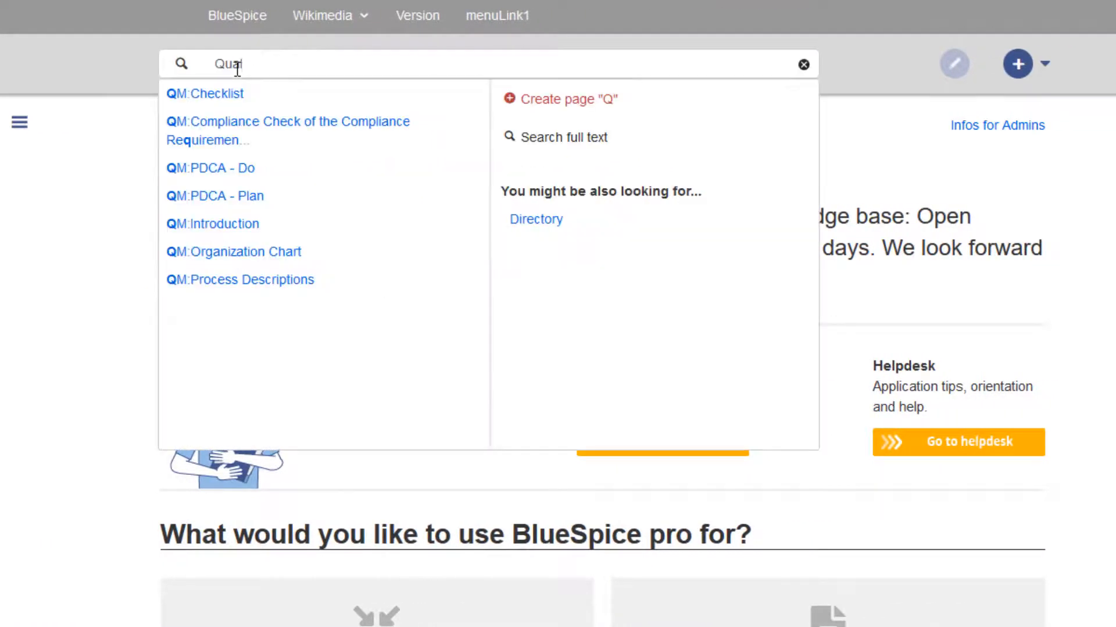
type("lity")
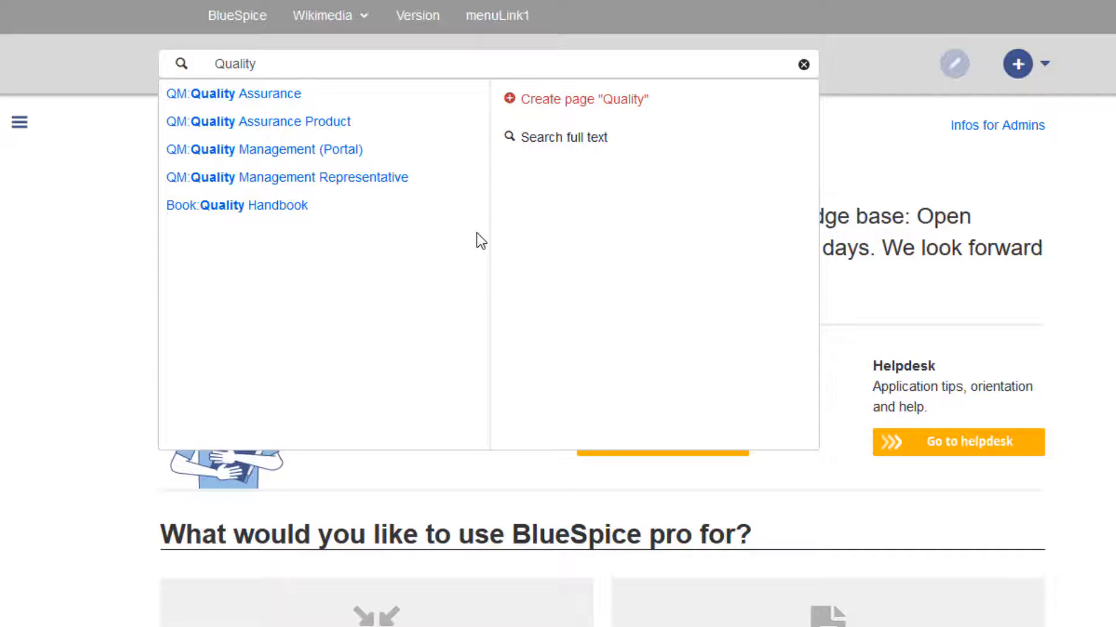
left_click(263, 150)
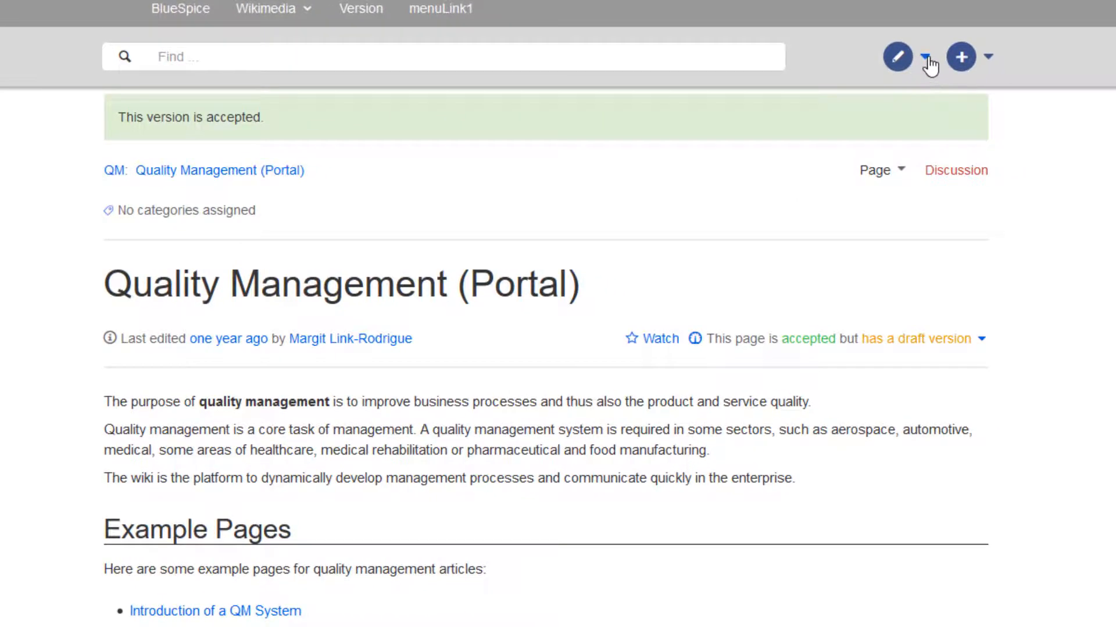
left_click(925, 56)
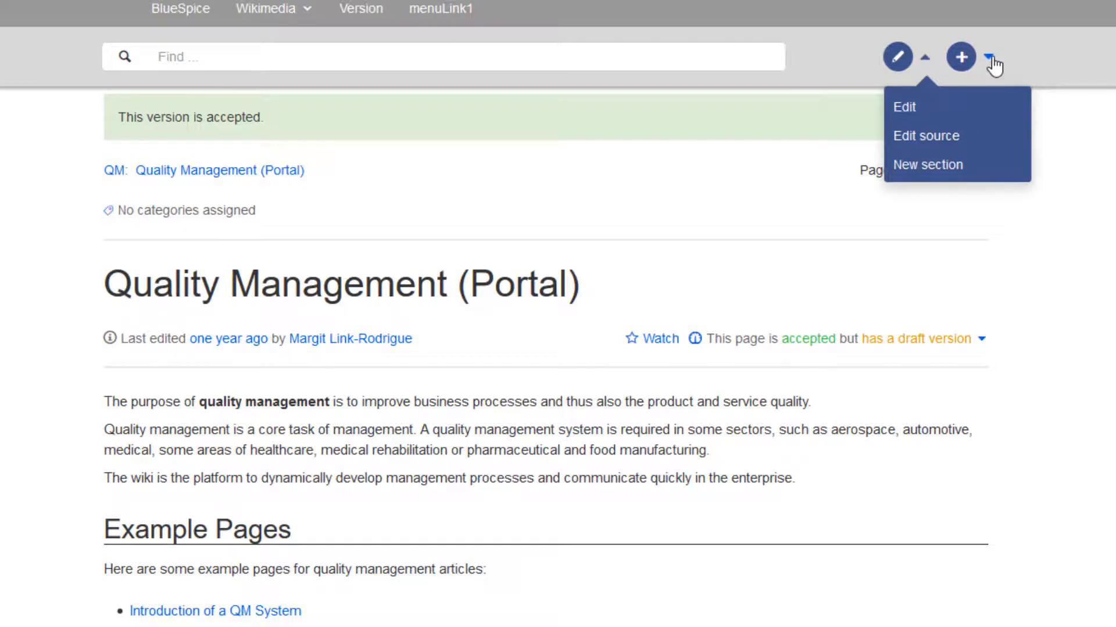
left_click(961, 57)
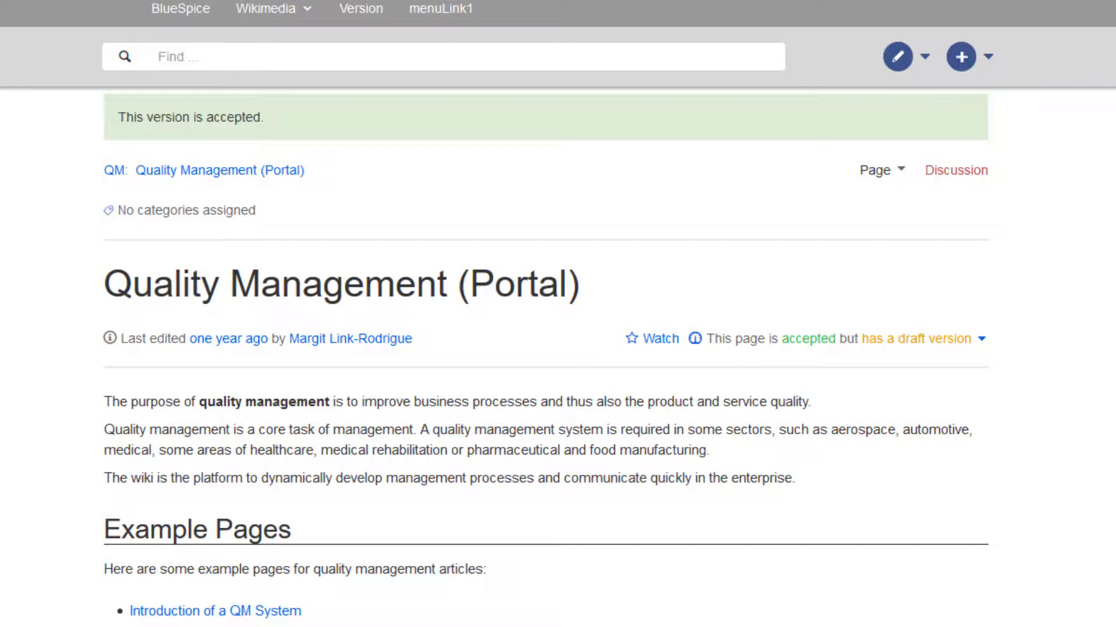
left_click(955, 56)
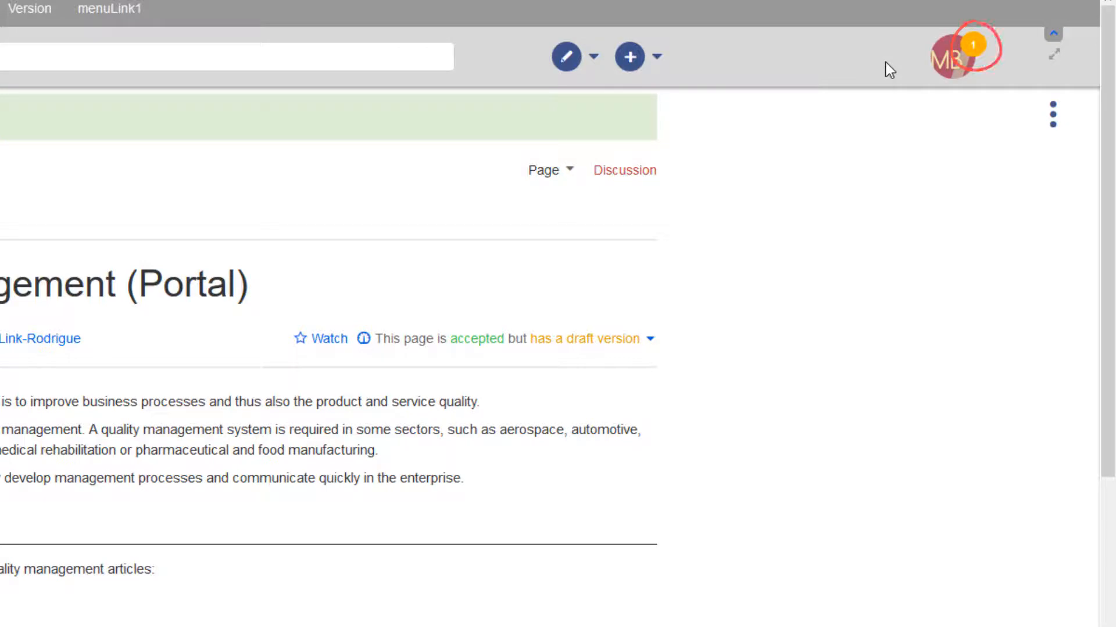
scroll("down", 3)
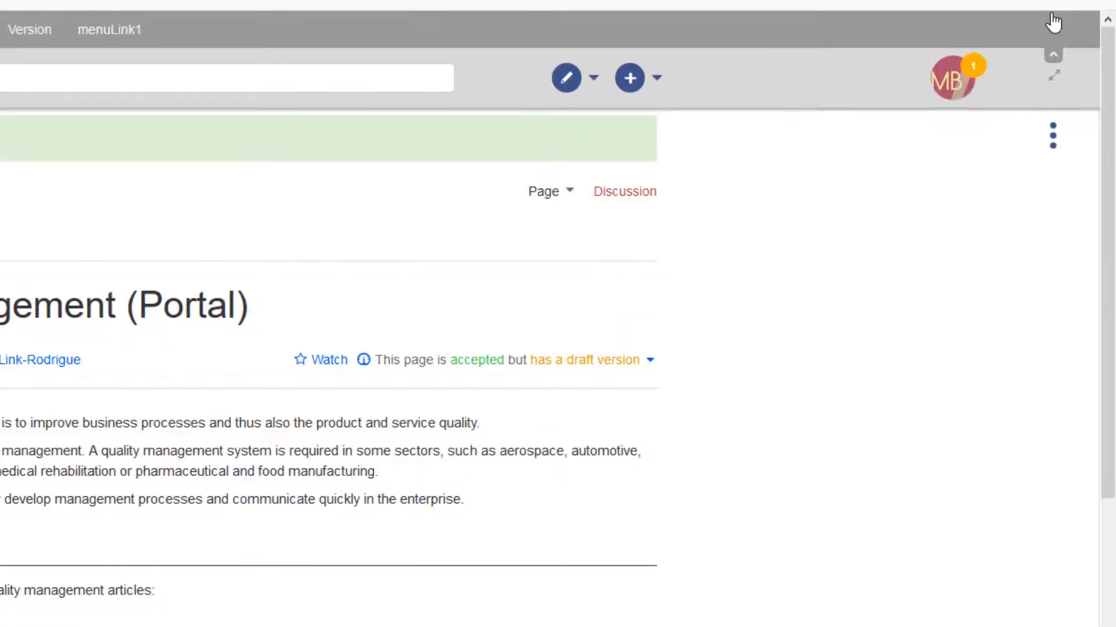
mouse_move(1053, 64)
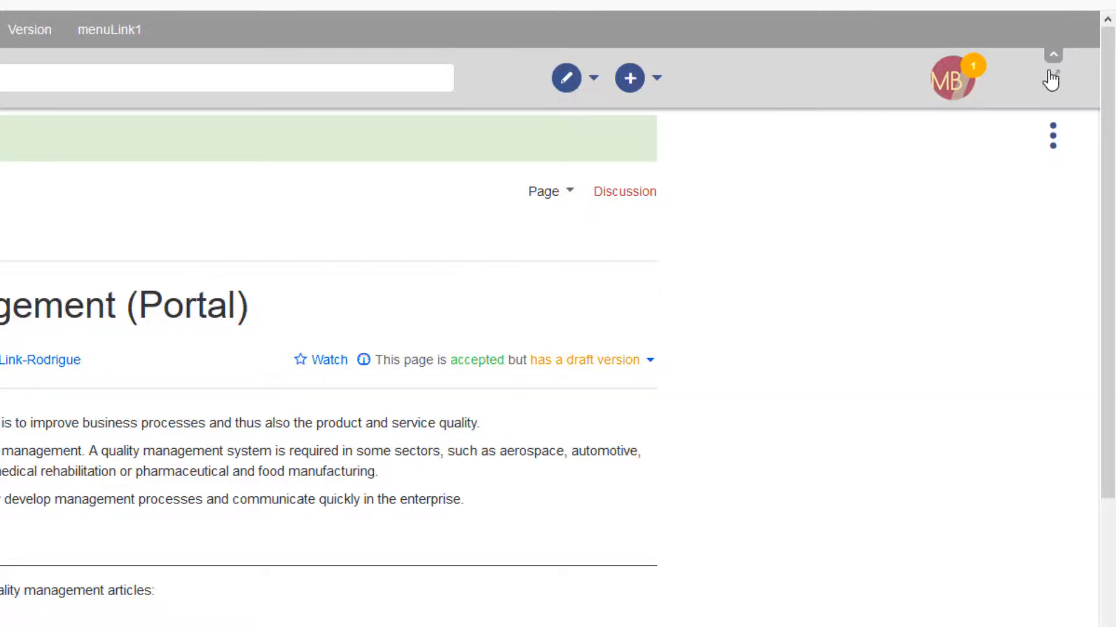
left_click(1051, 76)
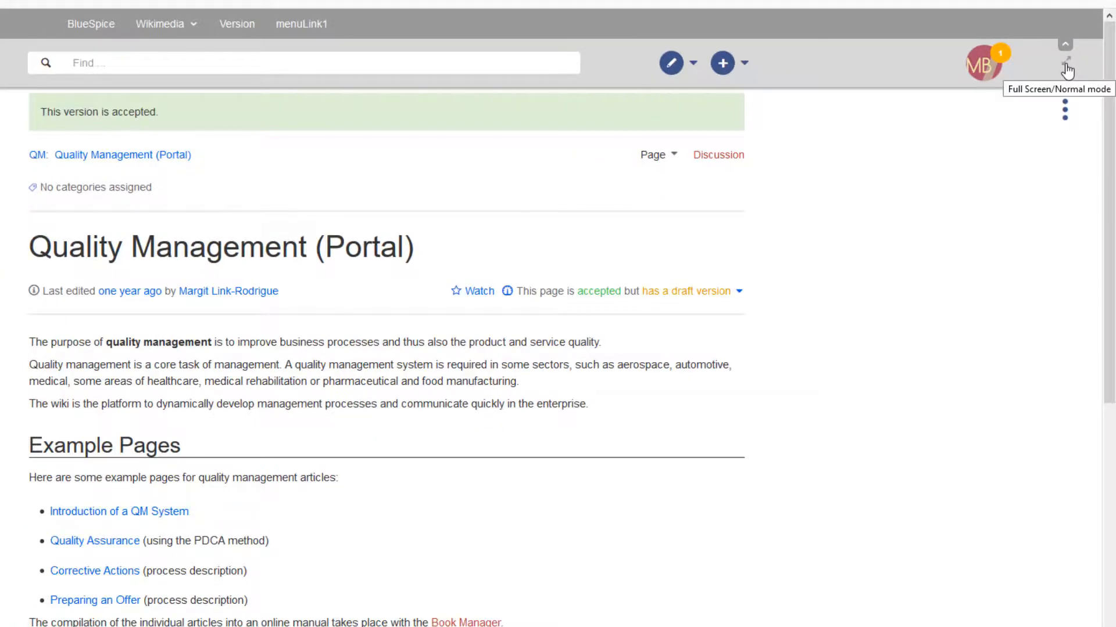
left_click(1065, 63)
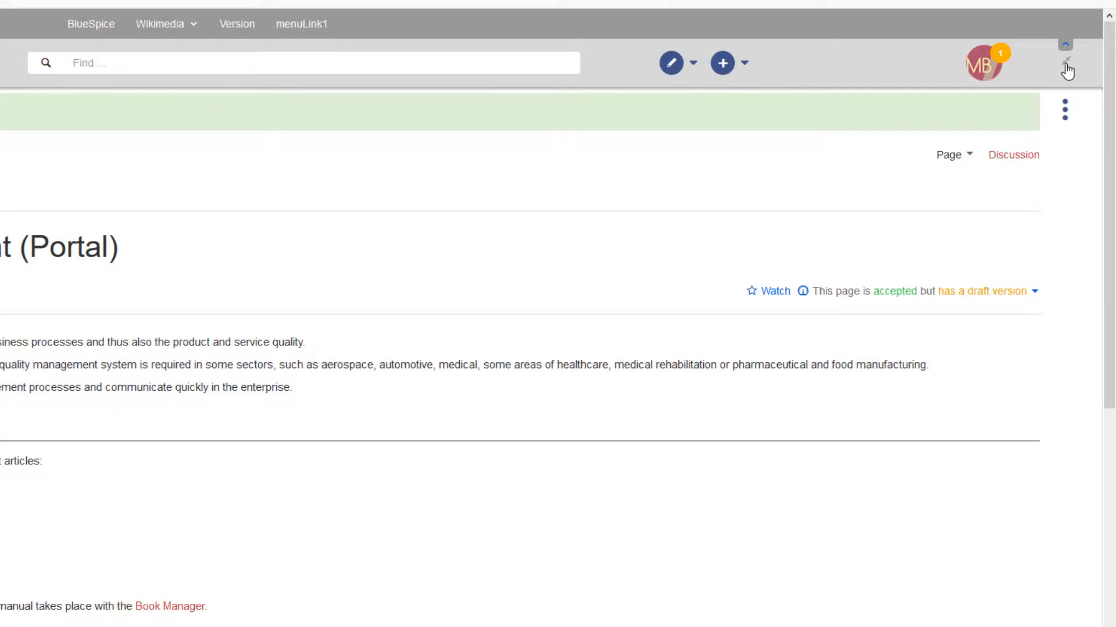
left_click(1066, 63)
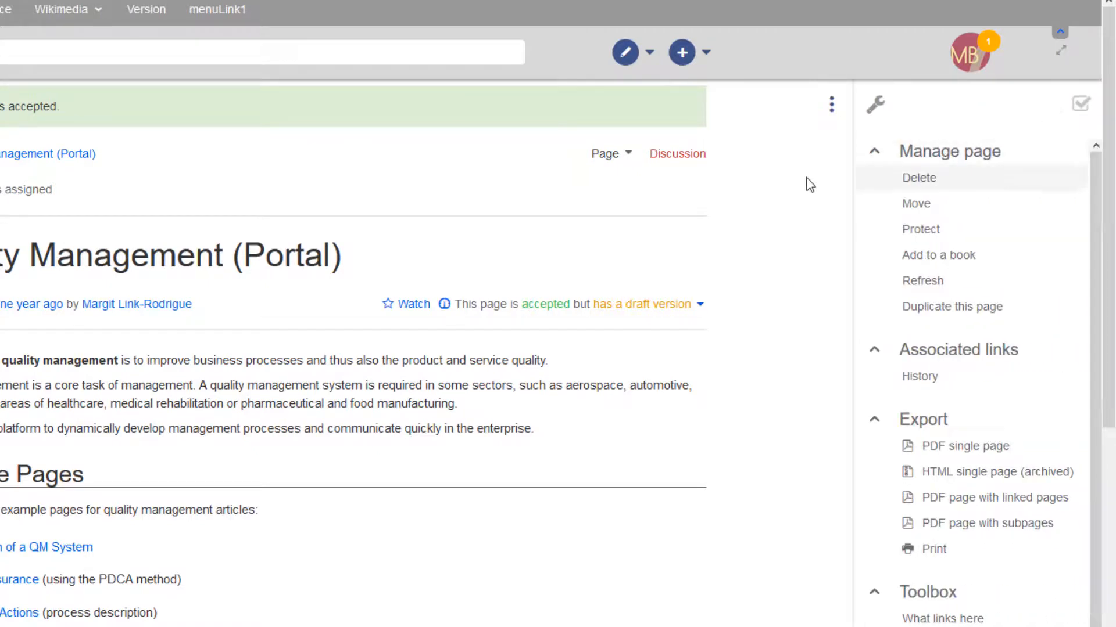
mouse_move(774, 185)
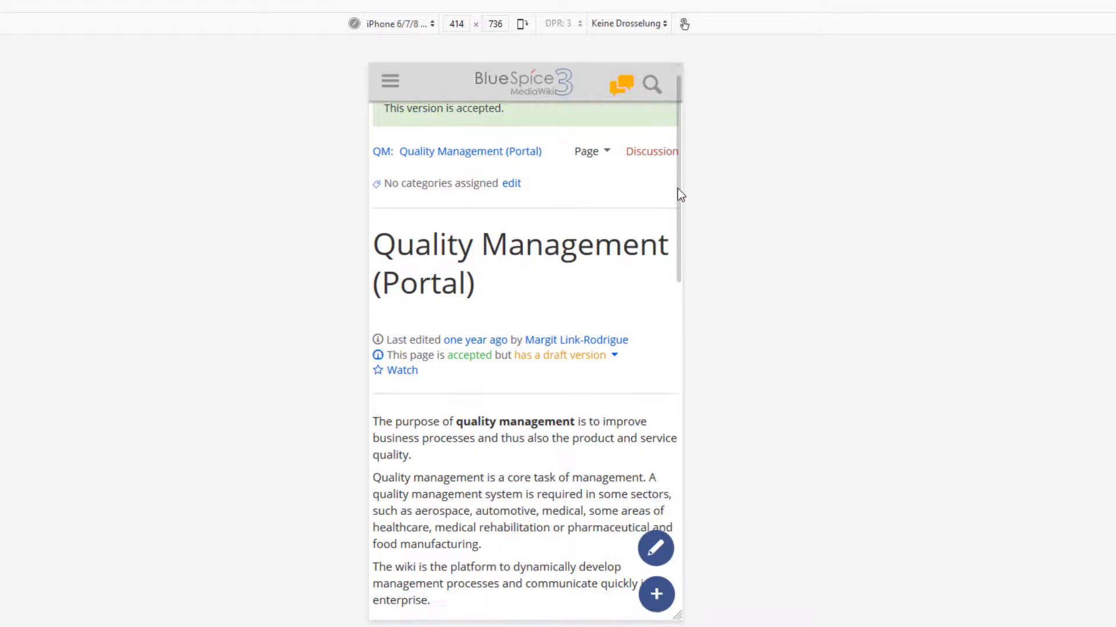
Step: Open and close the hamburger navigation menu in the iPhone-sized mobile layout
left_click(390, 80)
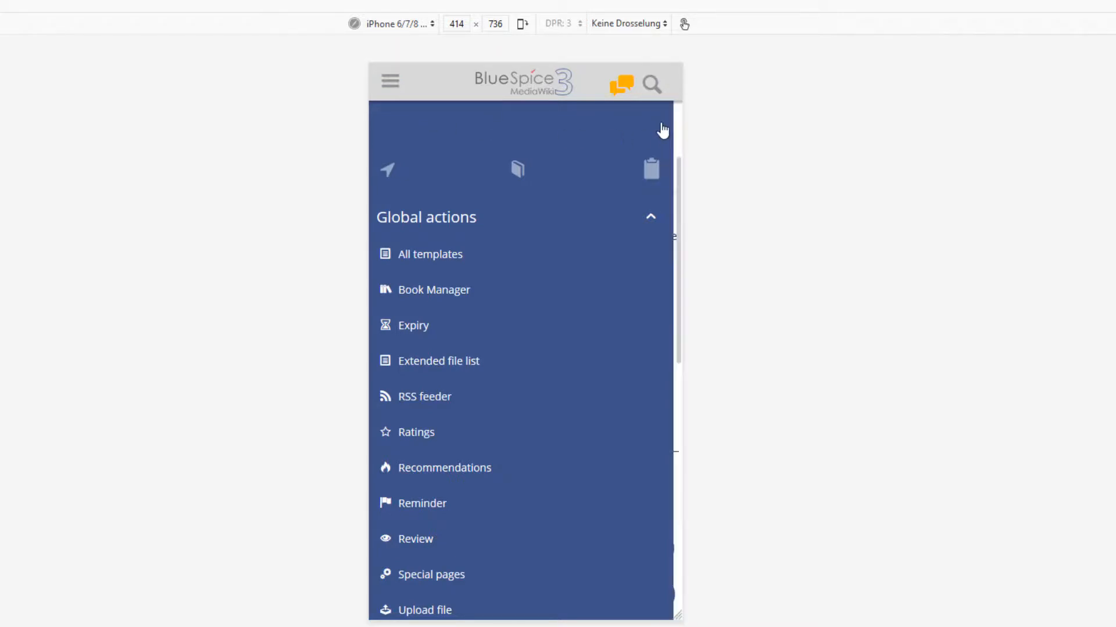
left_click(651, 83)
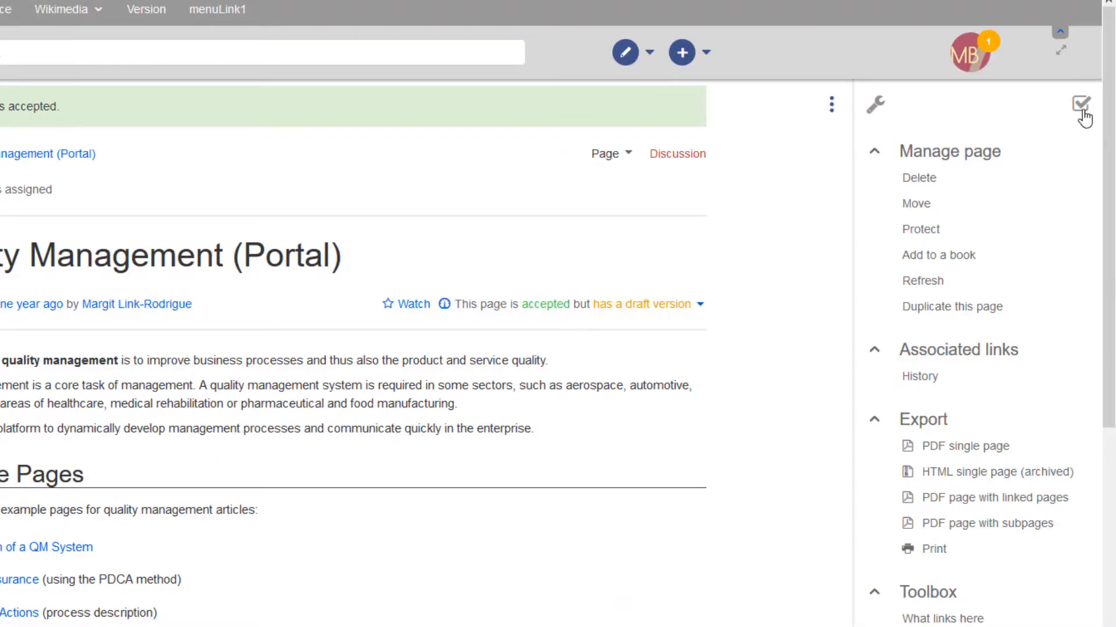
mouse_move(1082, 105)
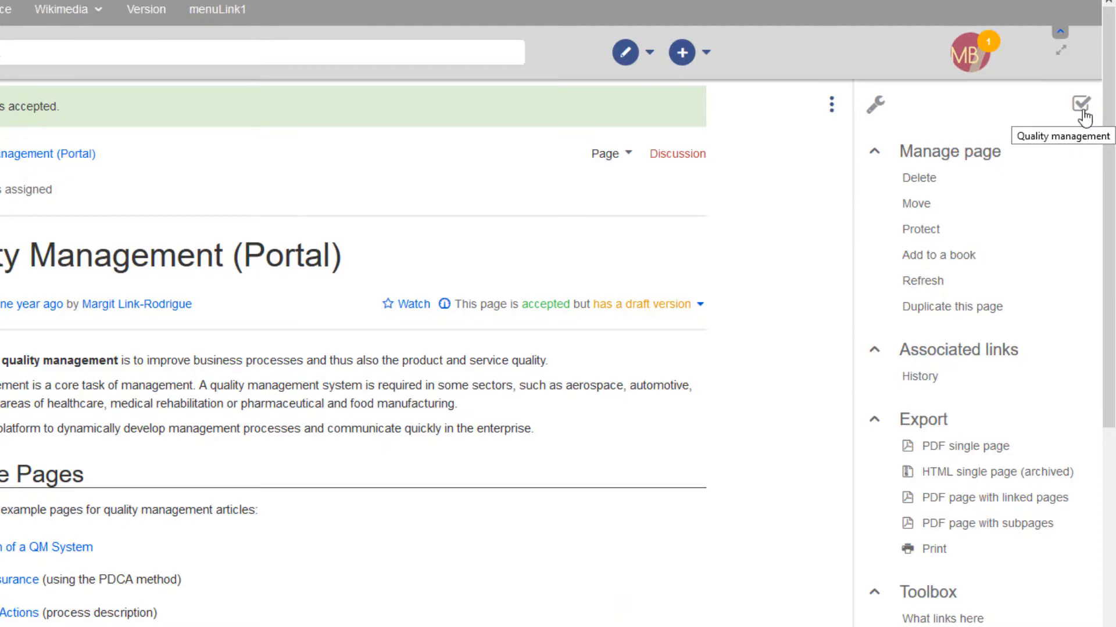
Step: Show the Quality management panel with page information, assignments, reminder, expiry, review and acceptance
left_click(1081, 102)
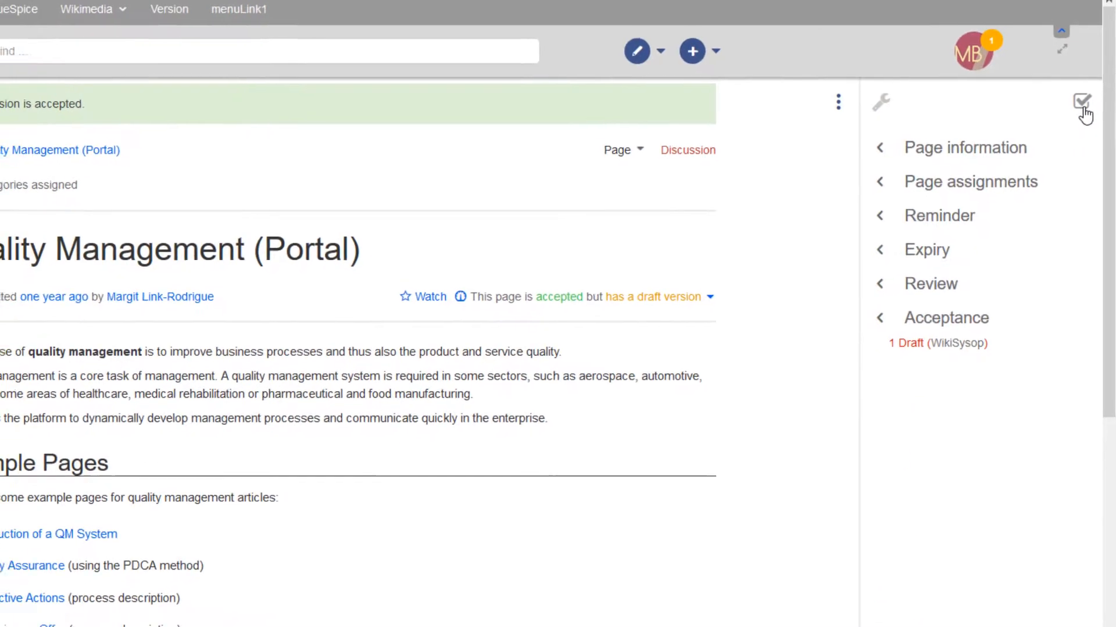